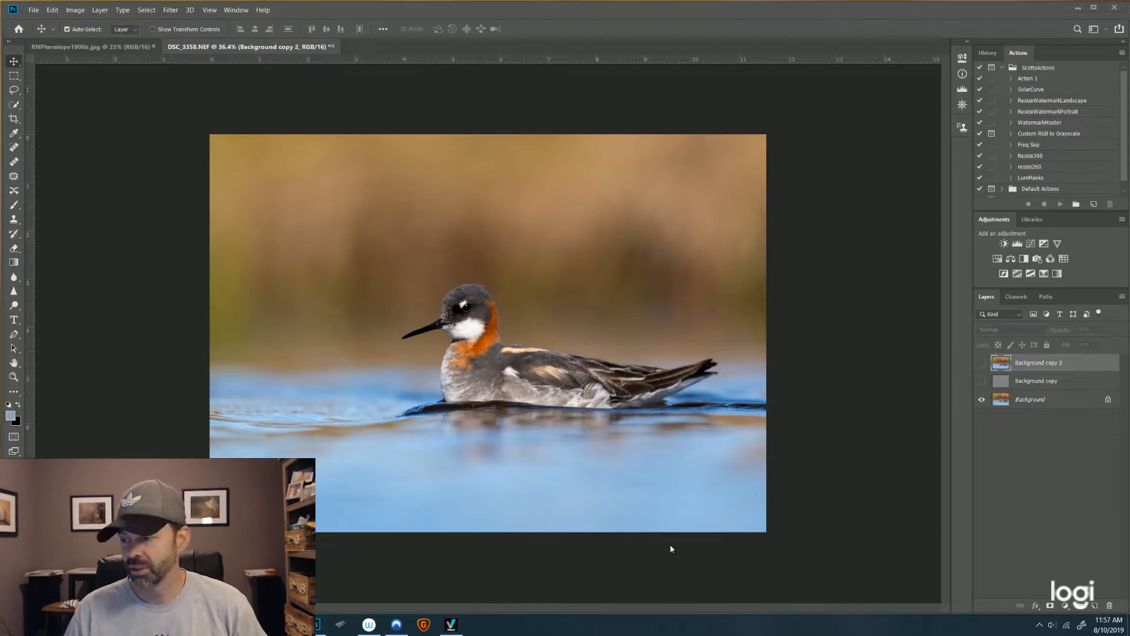
mouse_move(573, 363)
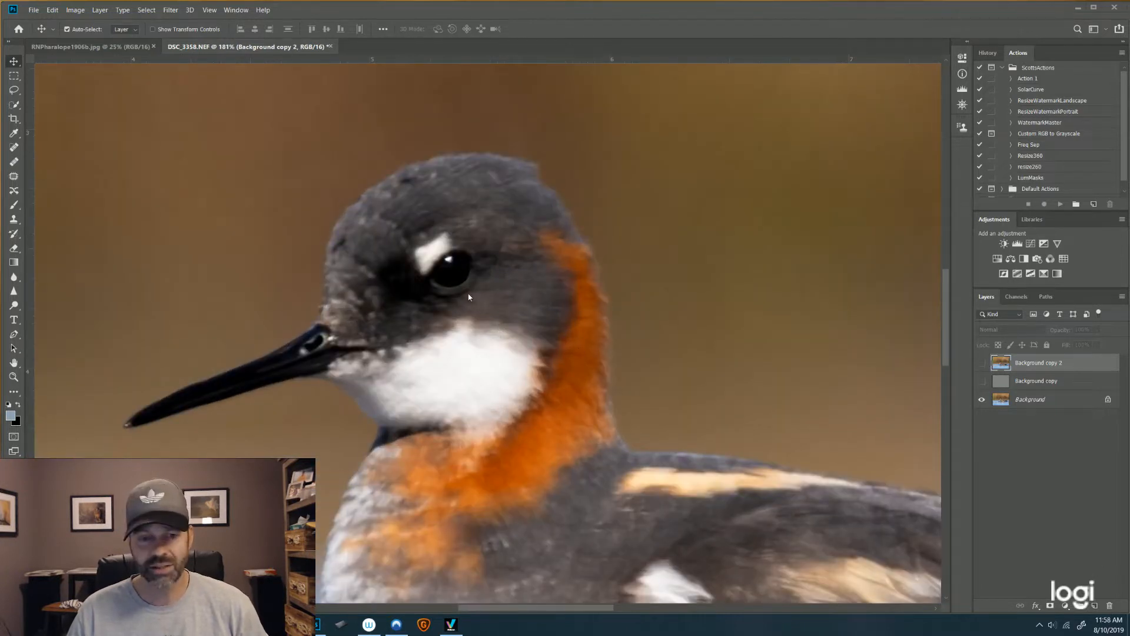
mouse_move(461, 242)
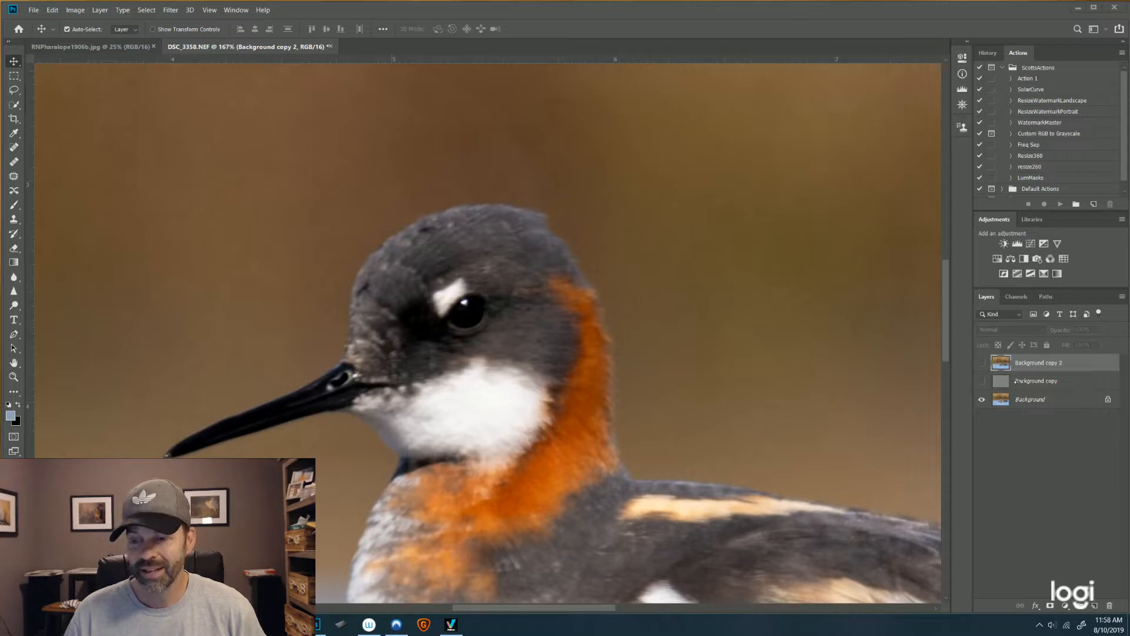
Select the gray high-pass Background copy layer and toggle its visibility off
click(1034, 380)
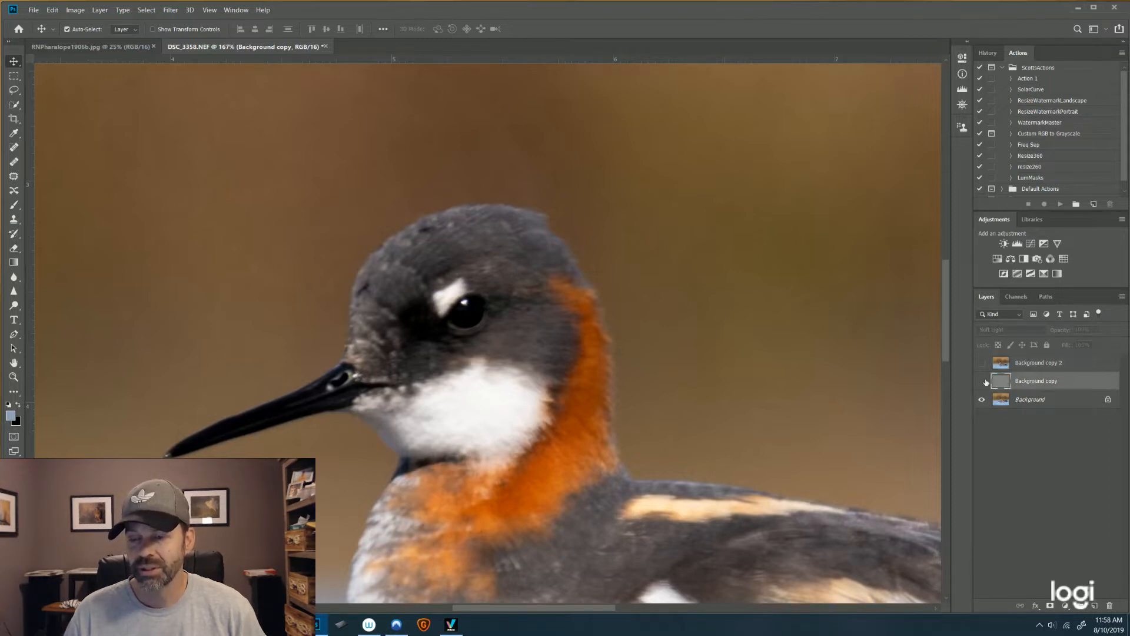
mouse_move(982, 383)
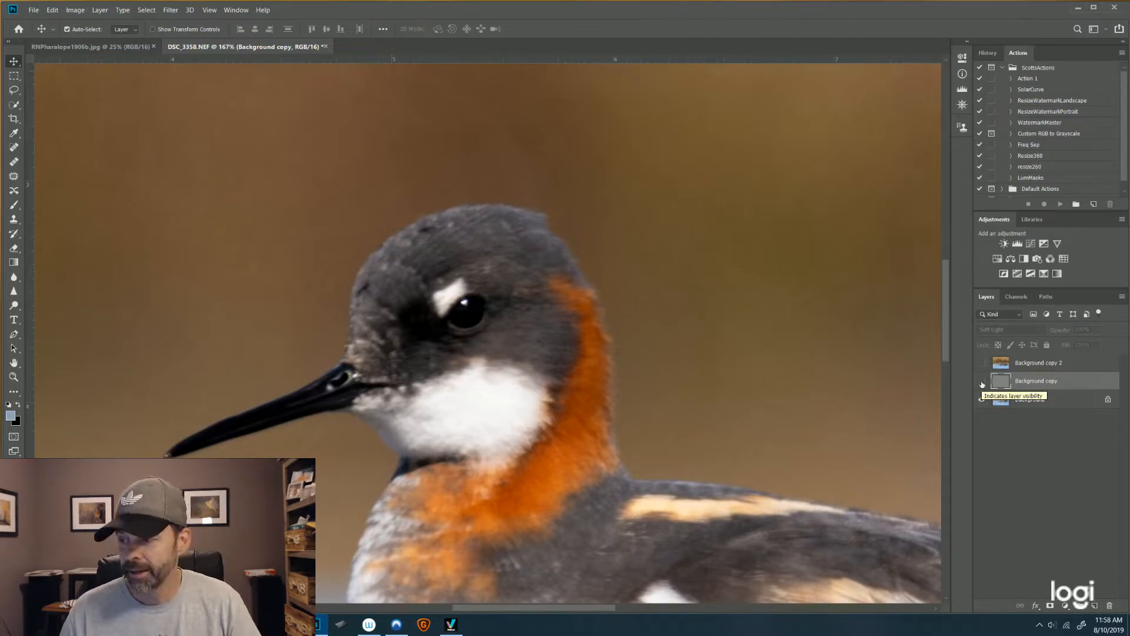
click(982, 383)
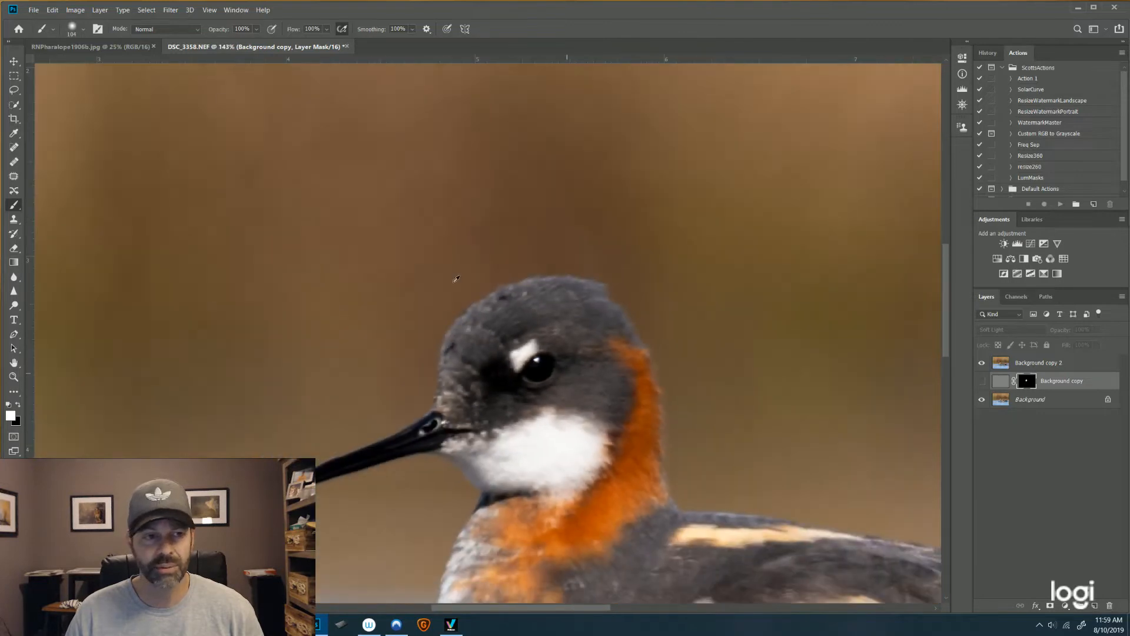
Launch Topaz Sharpen AI on Background copy 2 via Filter > Topaz Labs
click(169, 10)
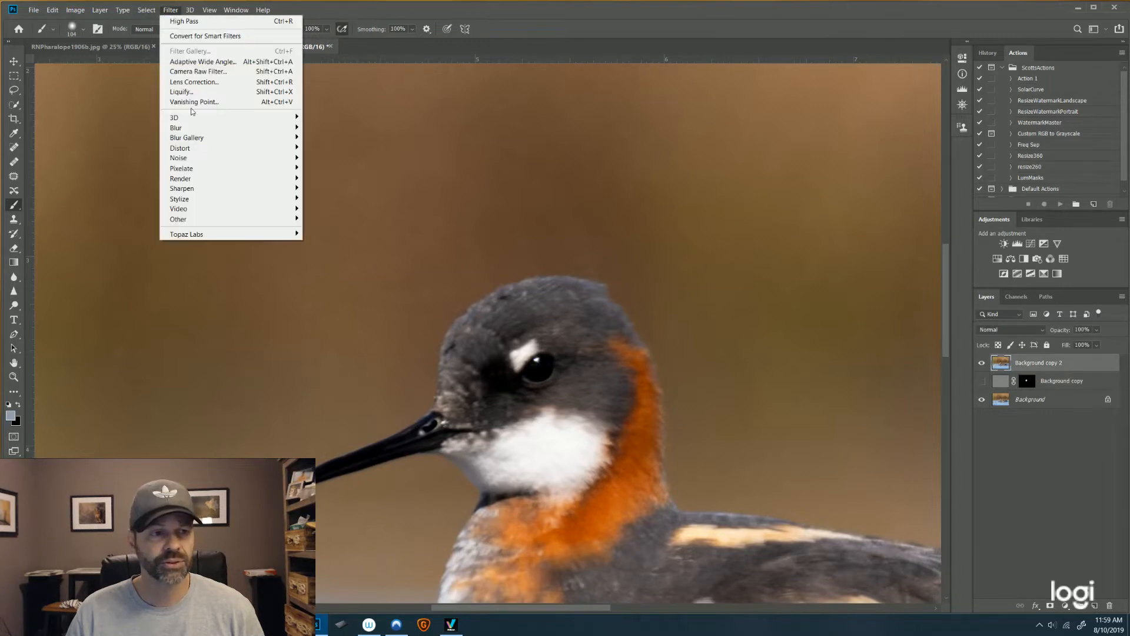
click(186, 233)
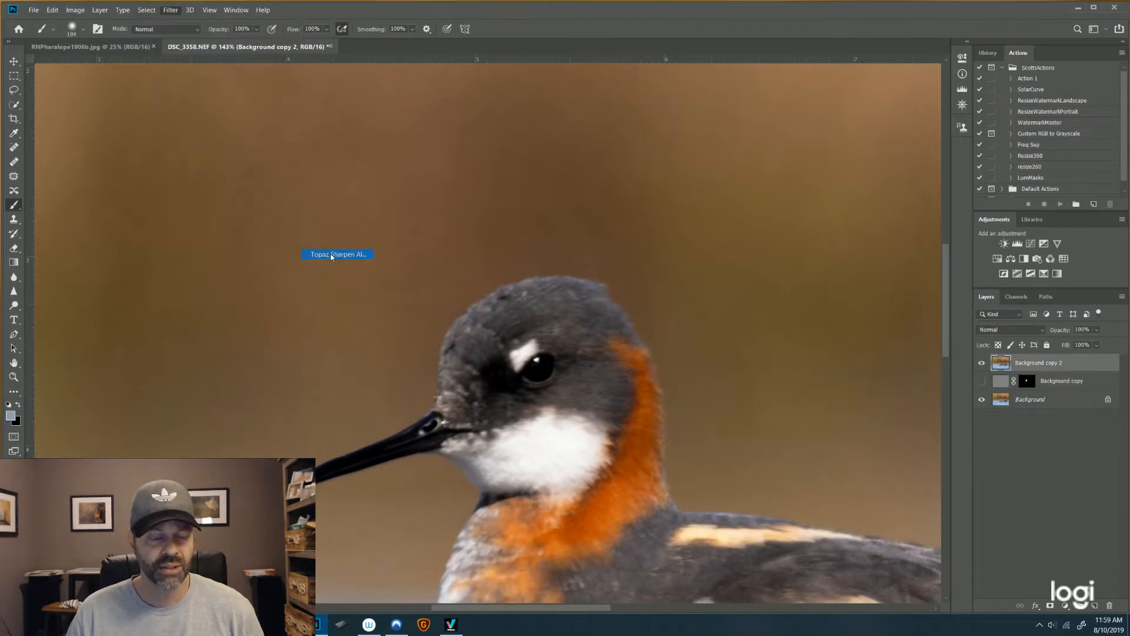
click(337, 254)
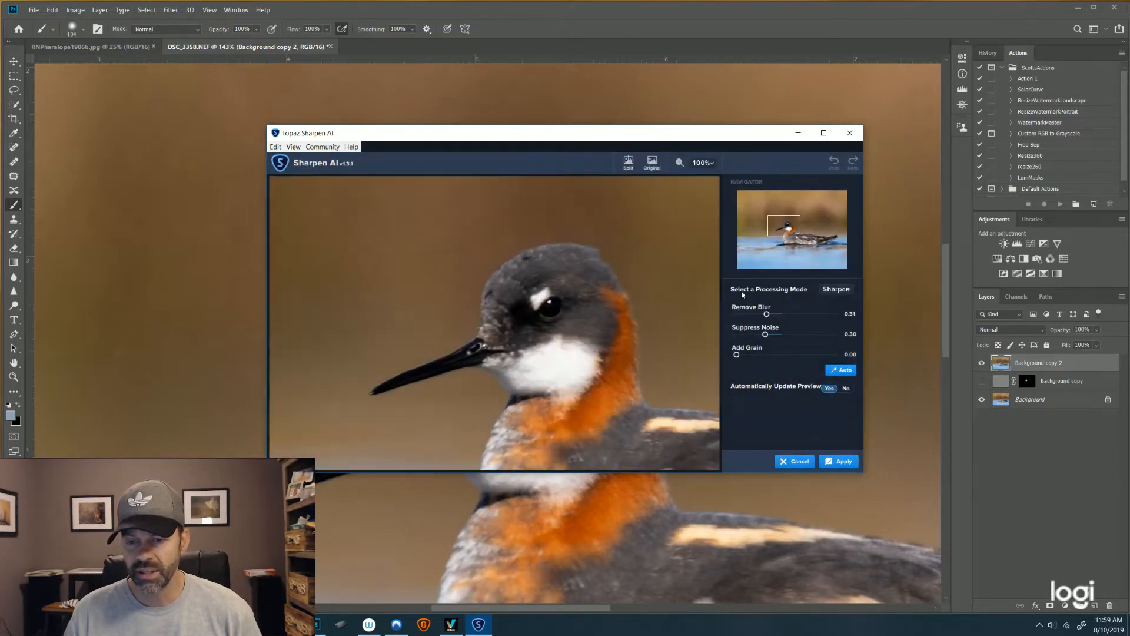
Switch the processing mode to Focus and magnify the preview to 200%
click(836, 289)
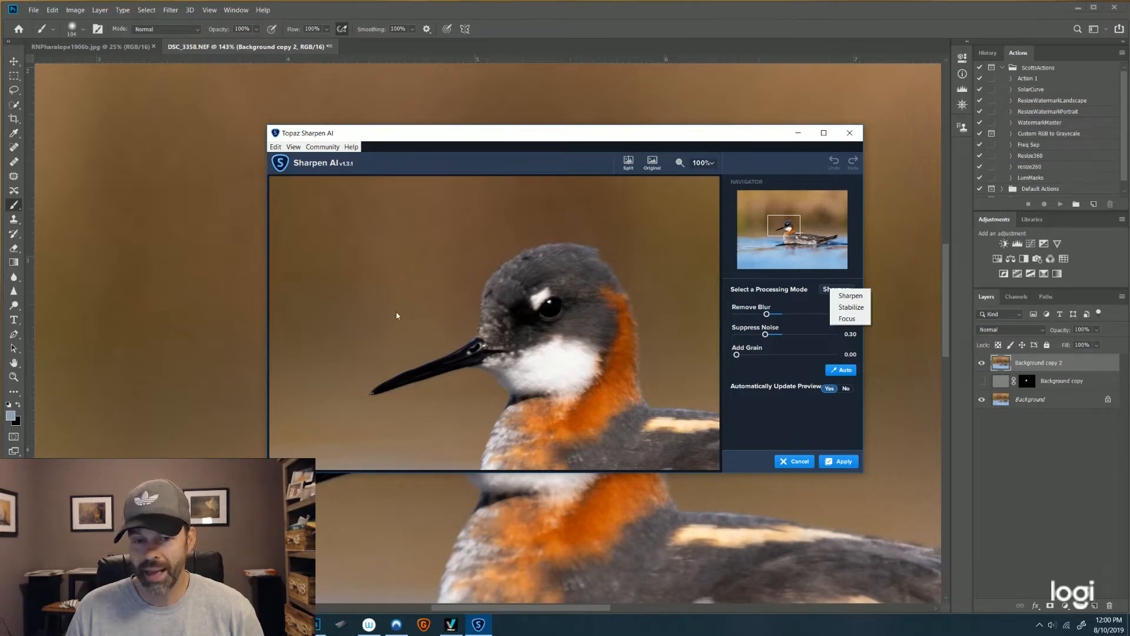
click(847, 319)
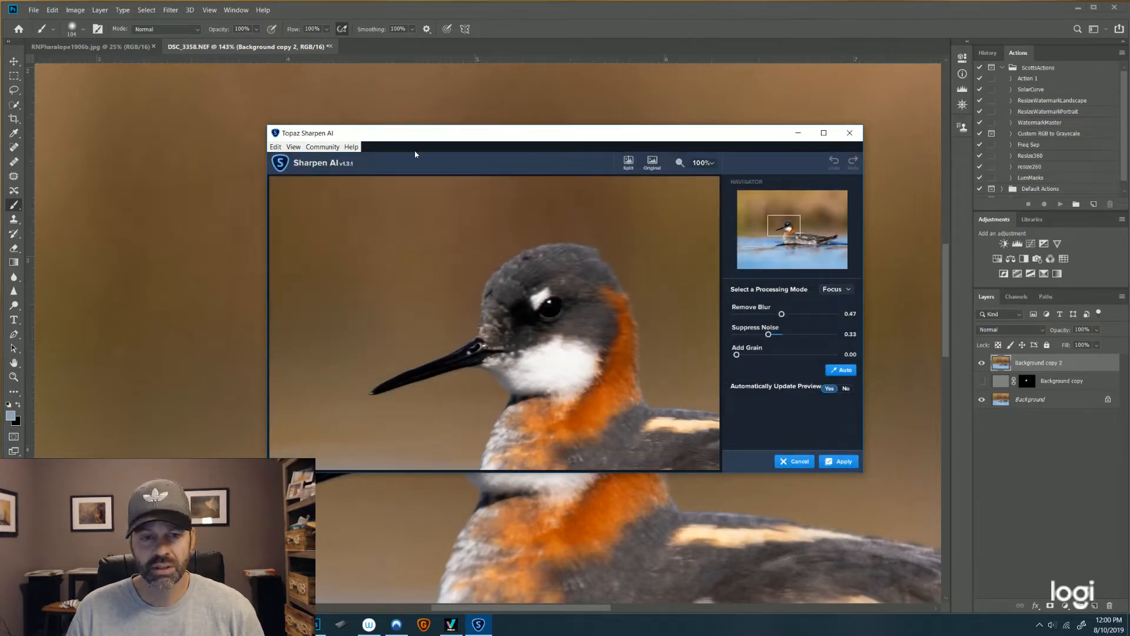
click(701, 163)
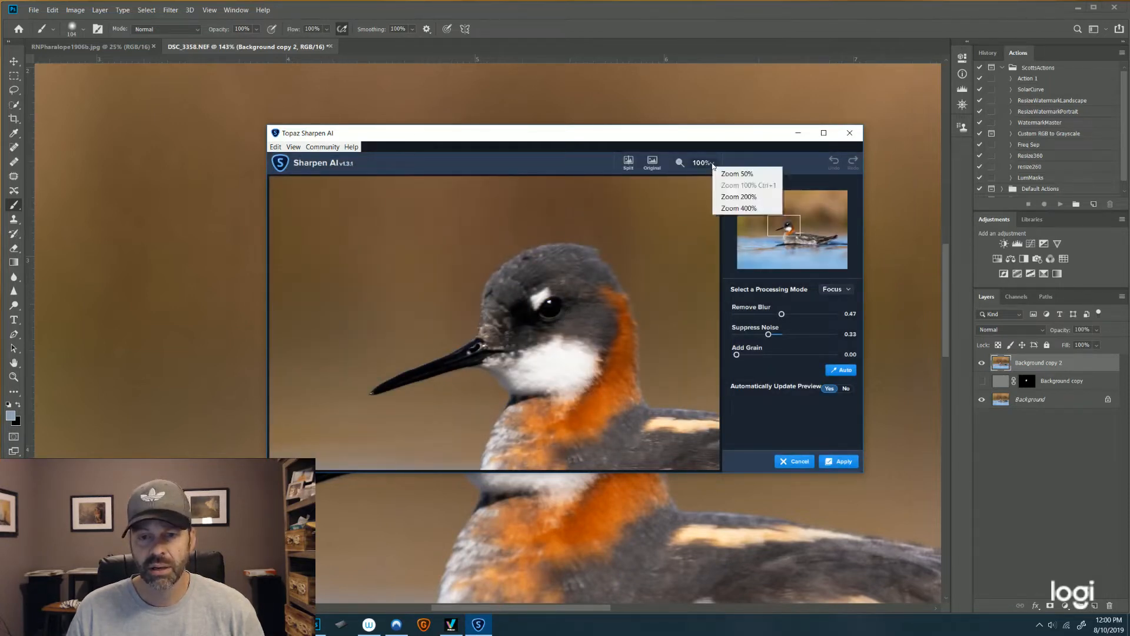
click(738, 196)
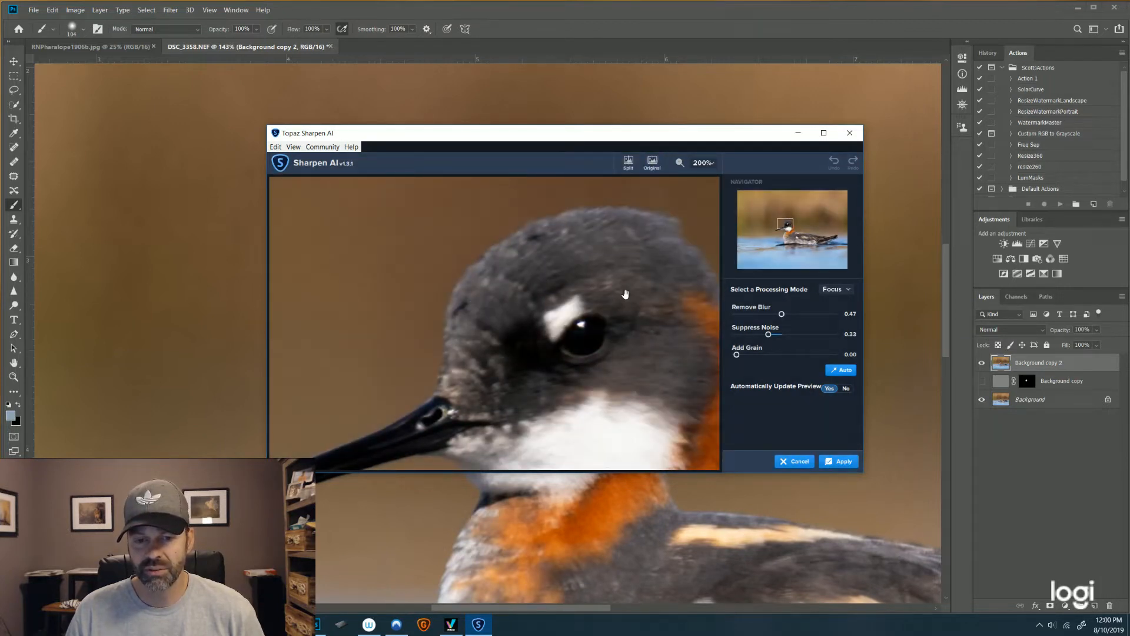
Drag Remove Blur up to 0.72 and Suppress Noise down to 0.19 in Focus mode
click(651, 163)
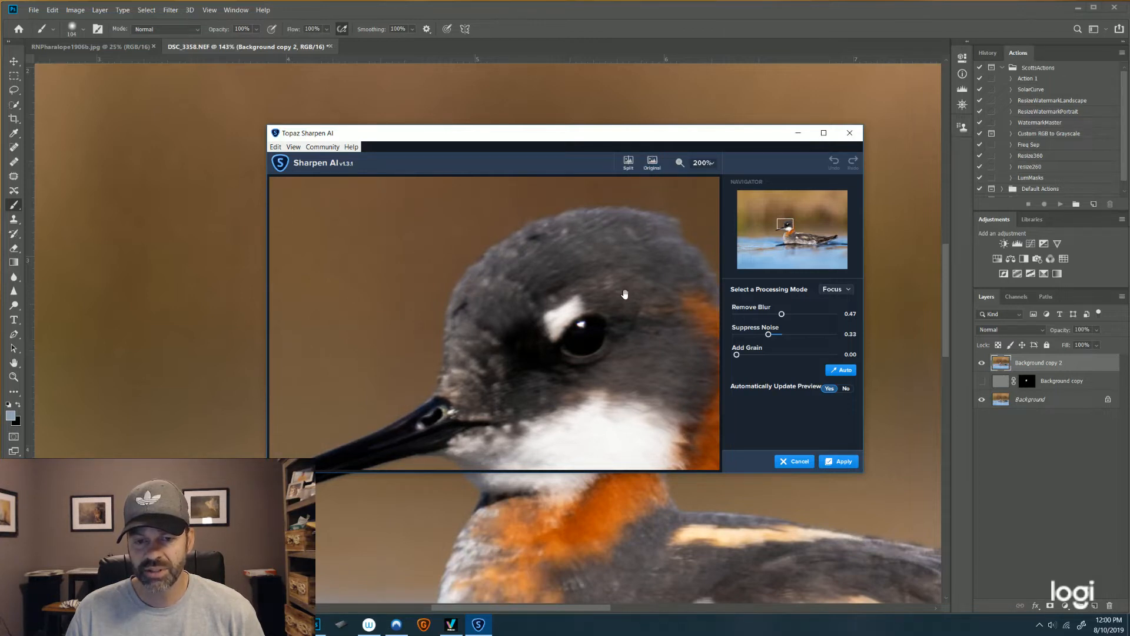
mouse_move(788, 321)
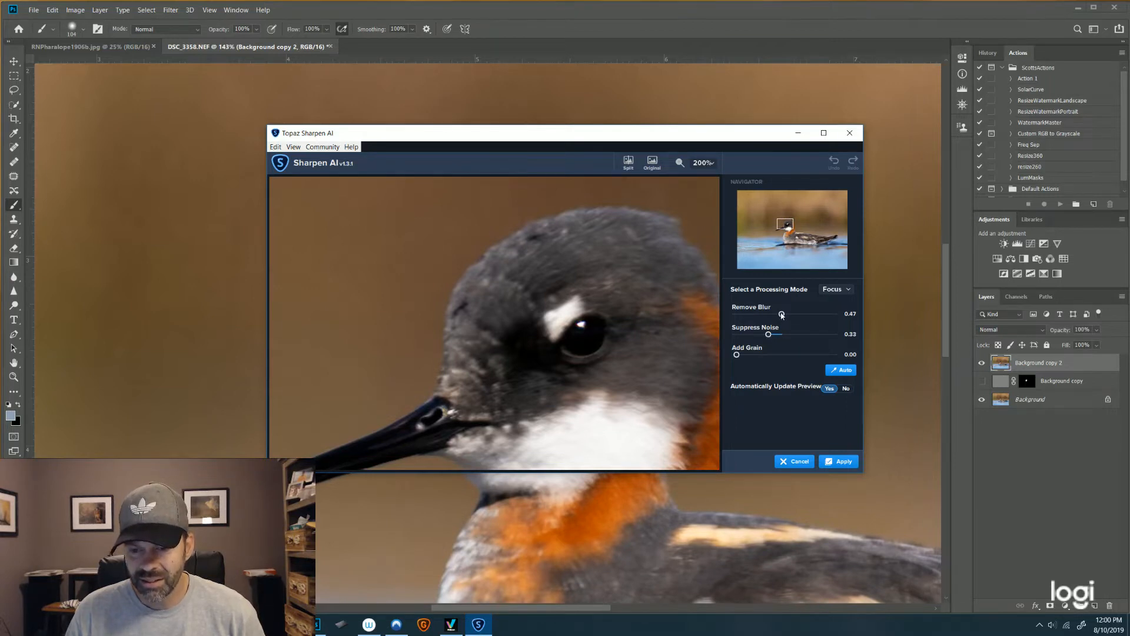
drag(780, 313, 792, 313)
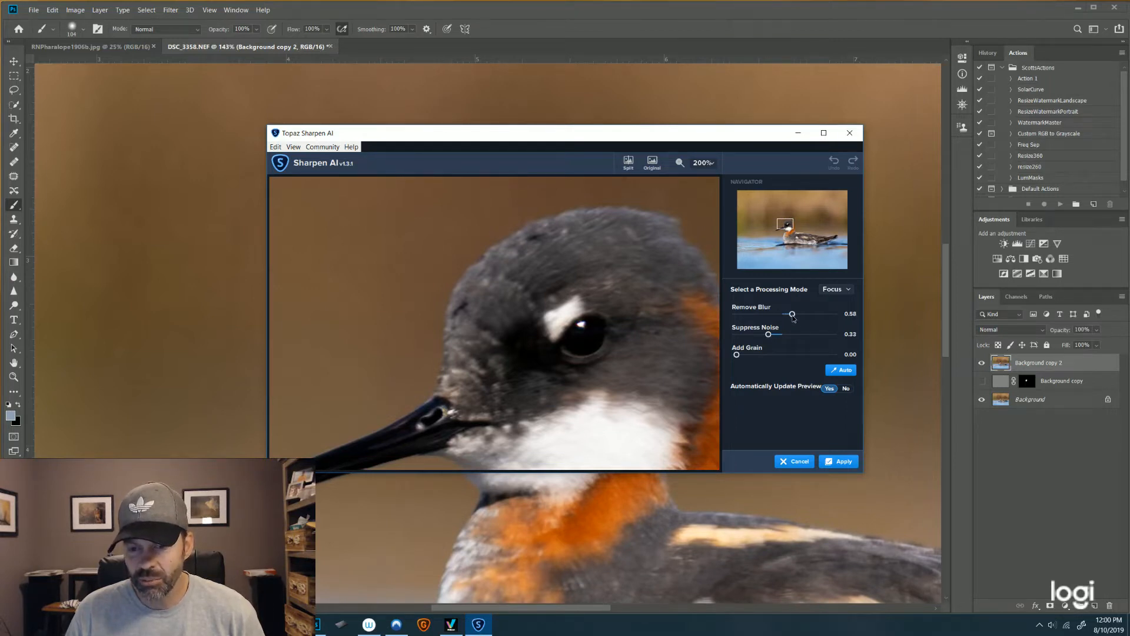
drag(791, 314, 810, 313)
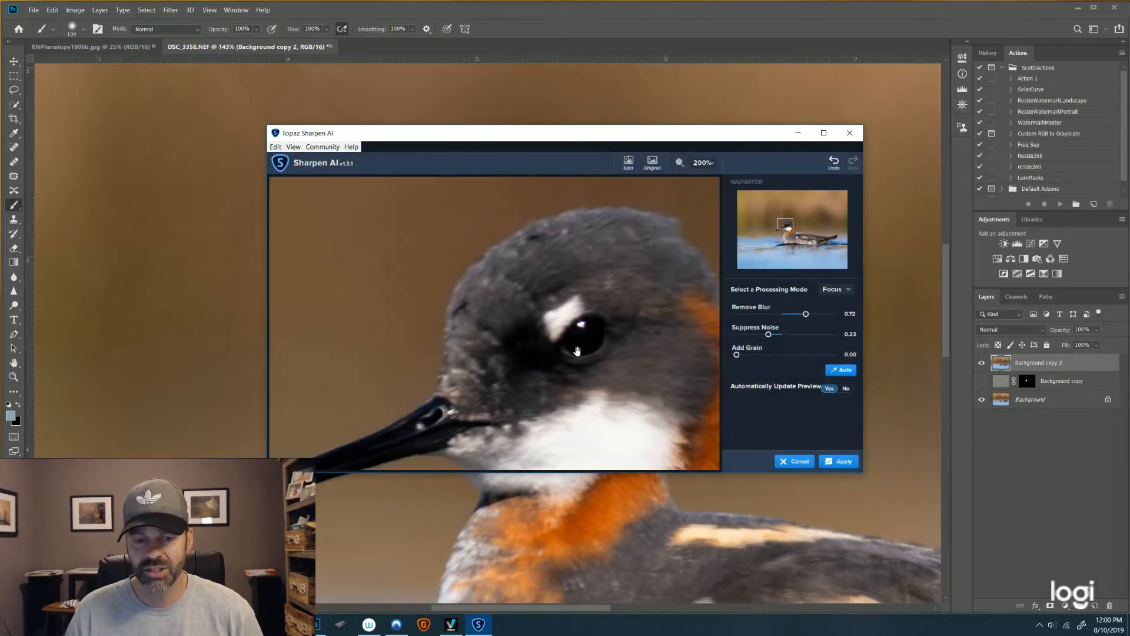
mouse_move(655, 359)
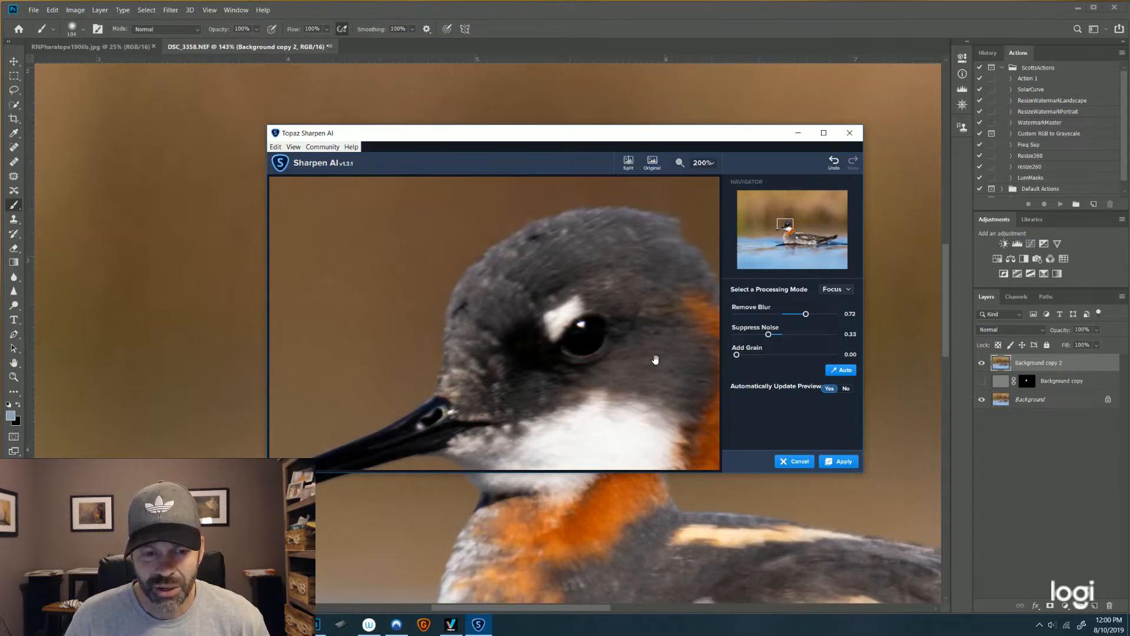
mouse_move(778, 346)
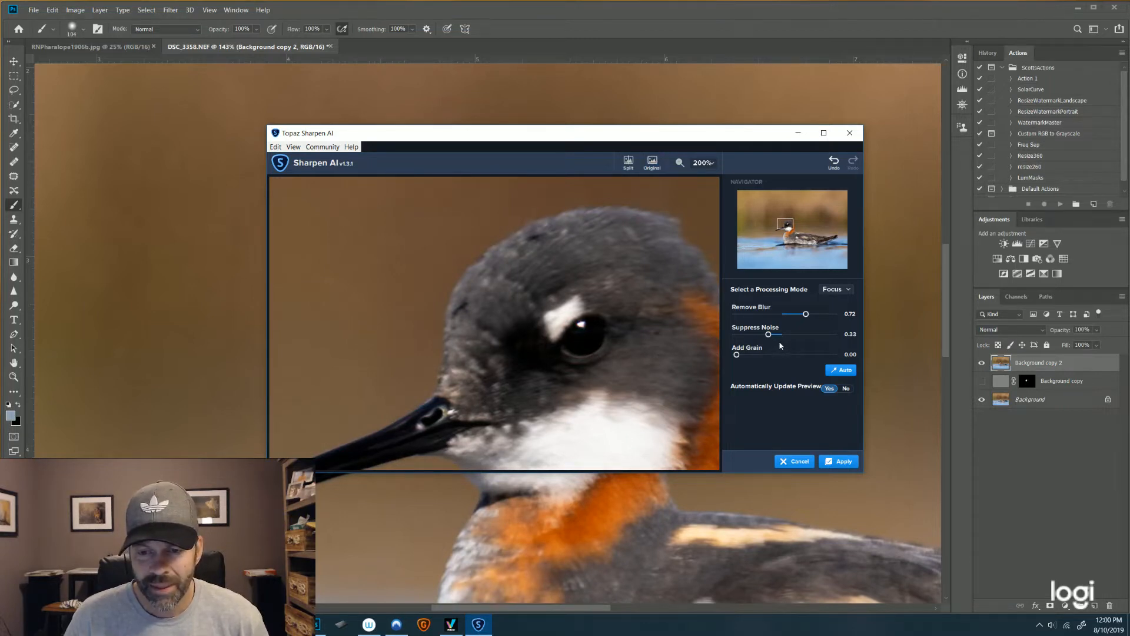
drag(768, 333, 777, 333)
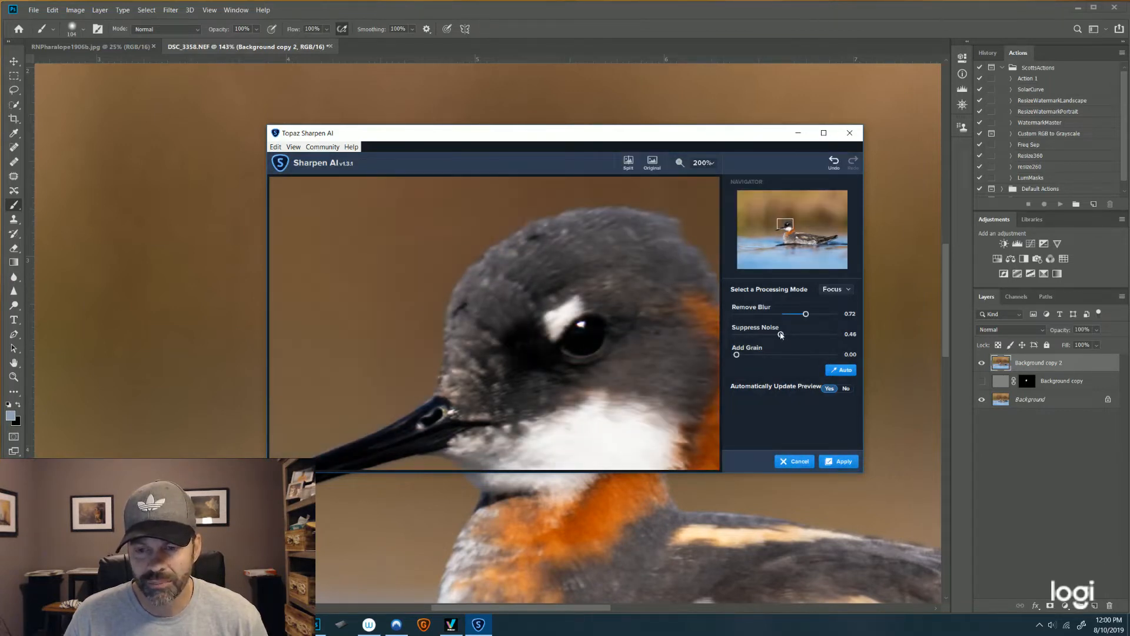
drag(782, 333, 754, 333)
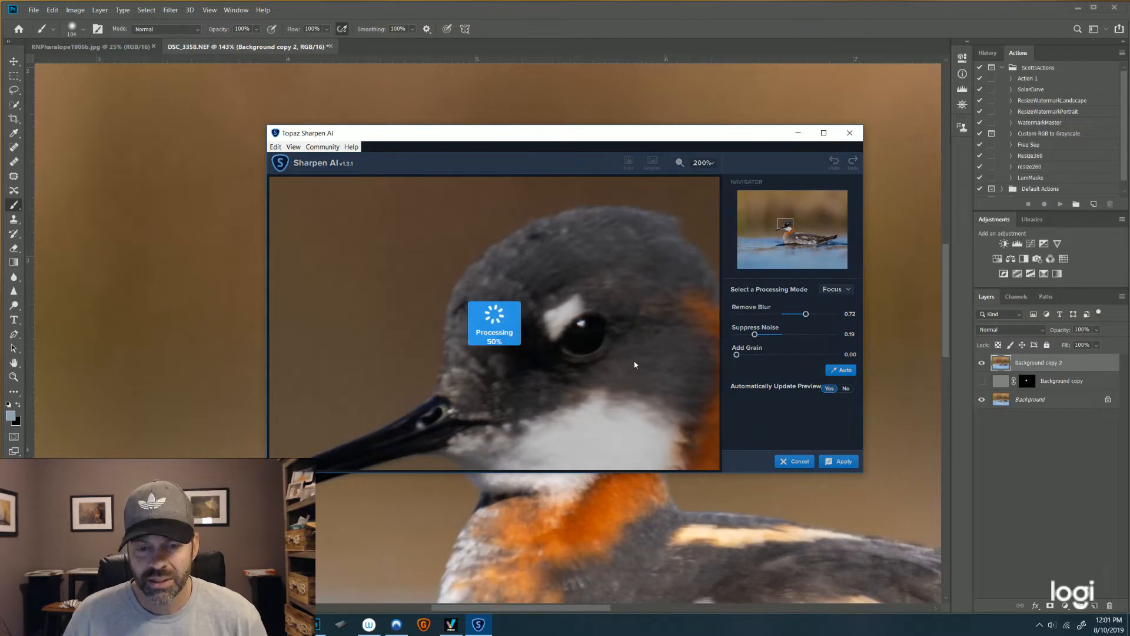
click(651, 162)
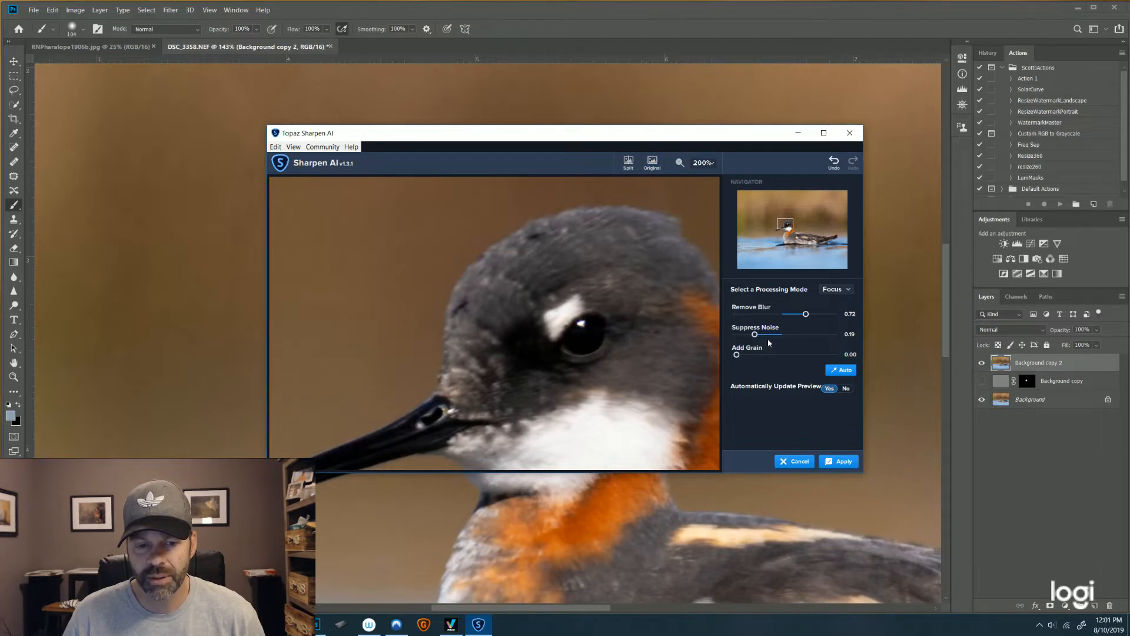
click(836, 290)
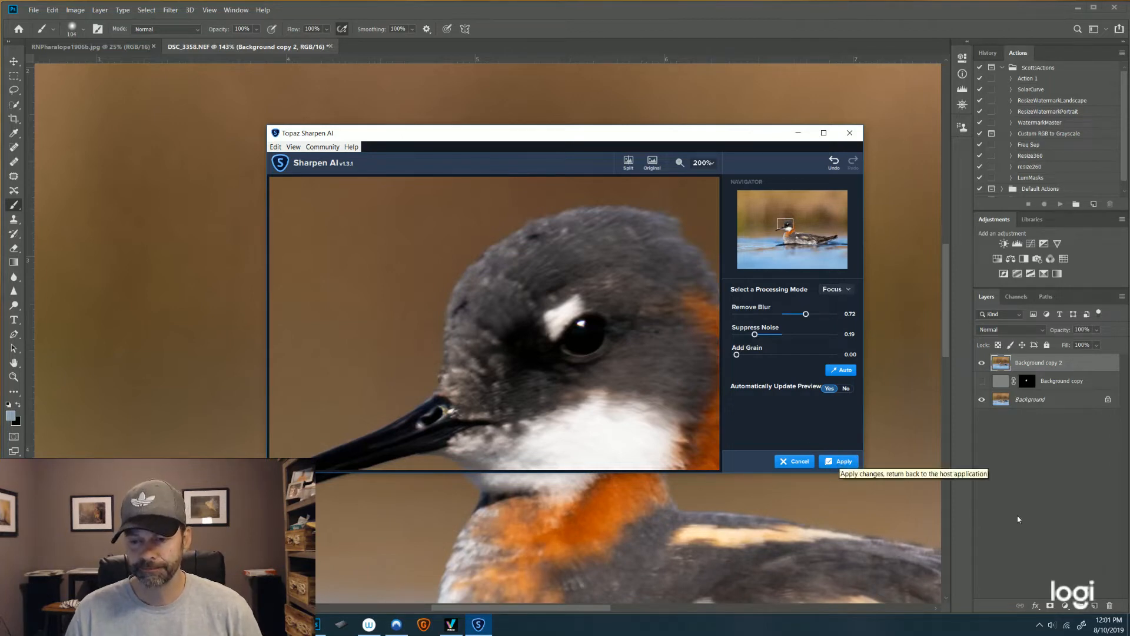
mouse_move(1009, 455)
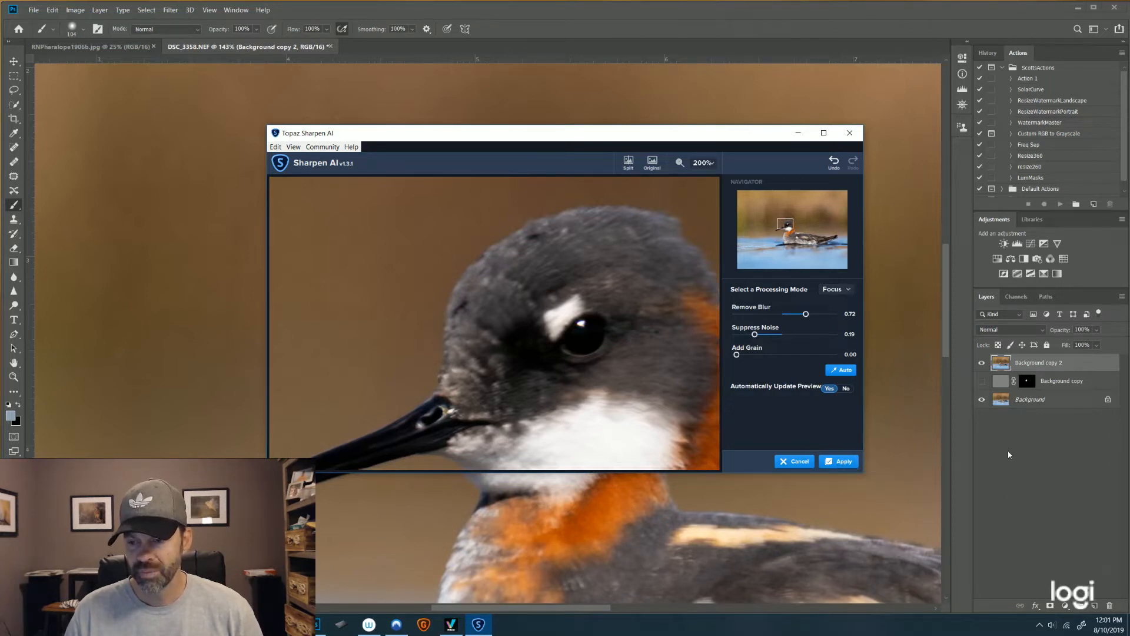
mouse_move(831, 430)
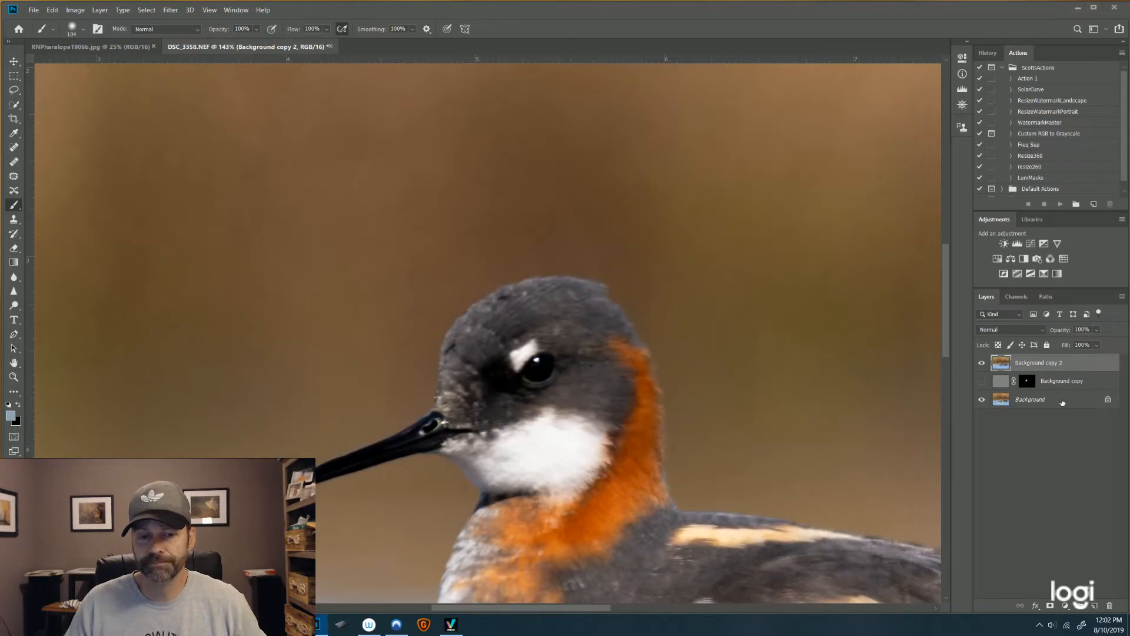
Hide Background copy 2, select Background, and rename the sharpened layer 'foucs'
click(981, 362)
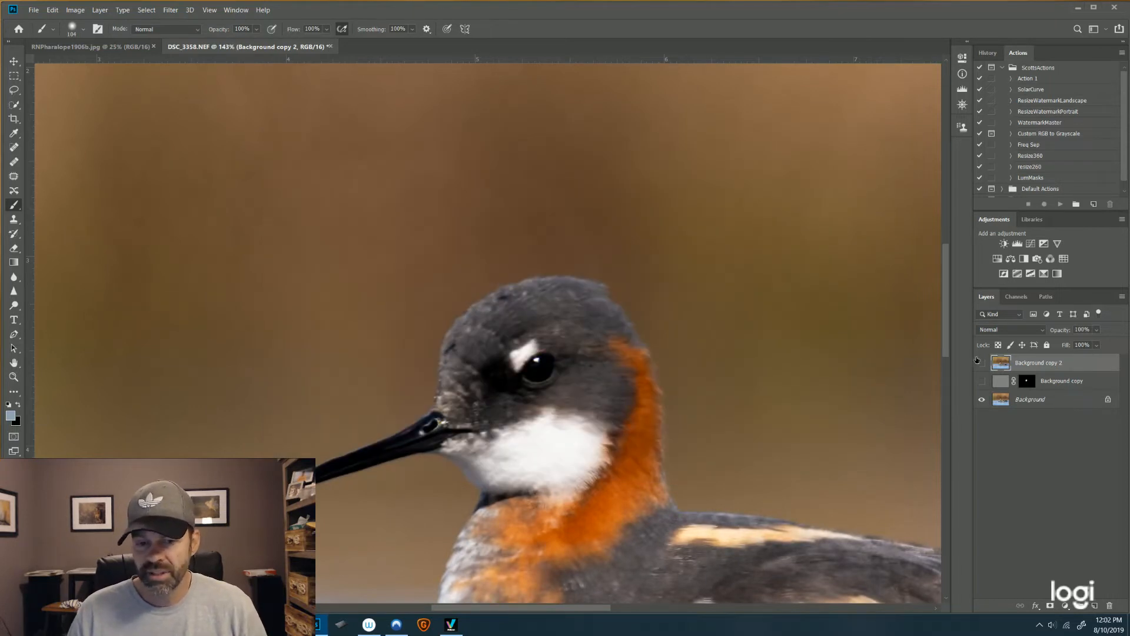
click(1057, 424)
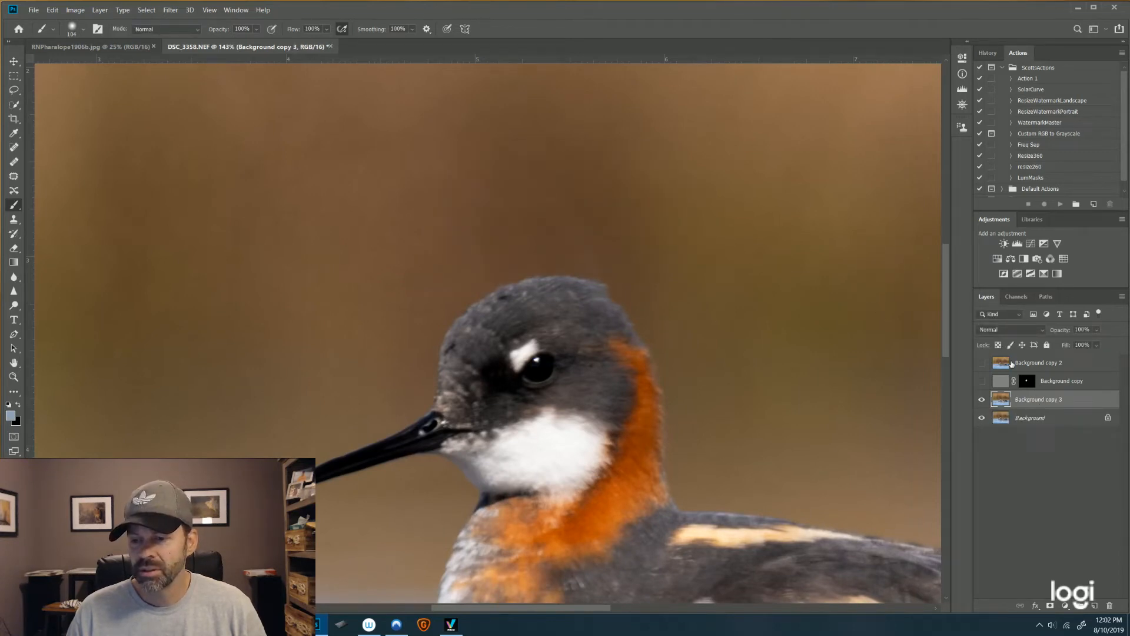
double_click(1038, 362)
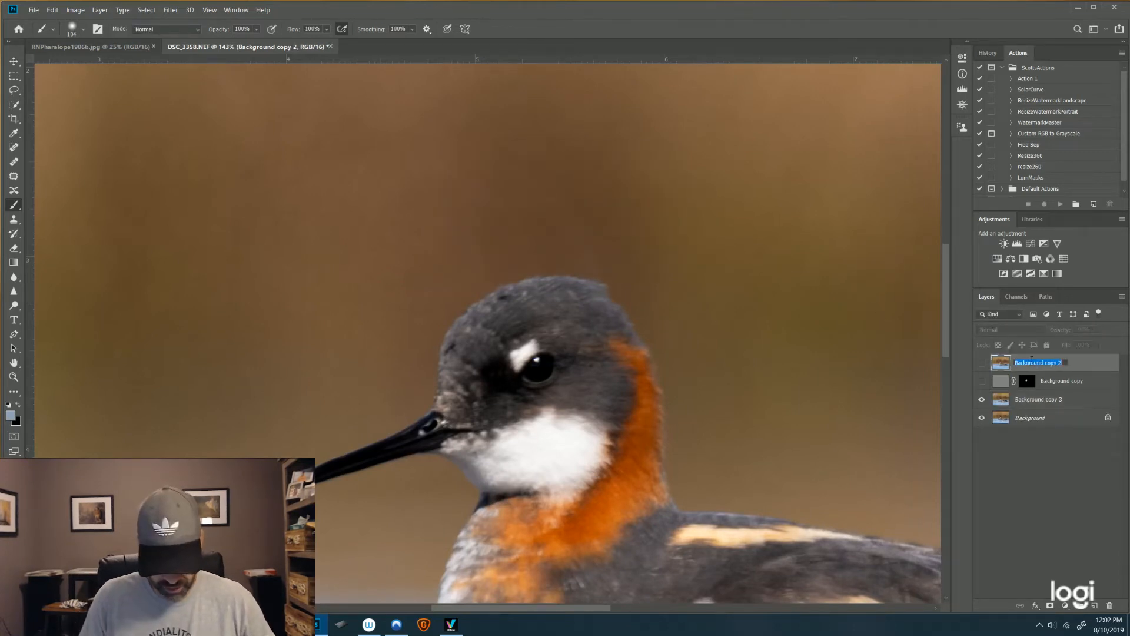
text(foucs)
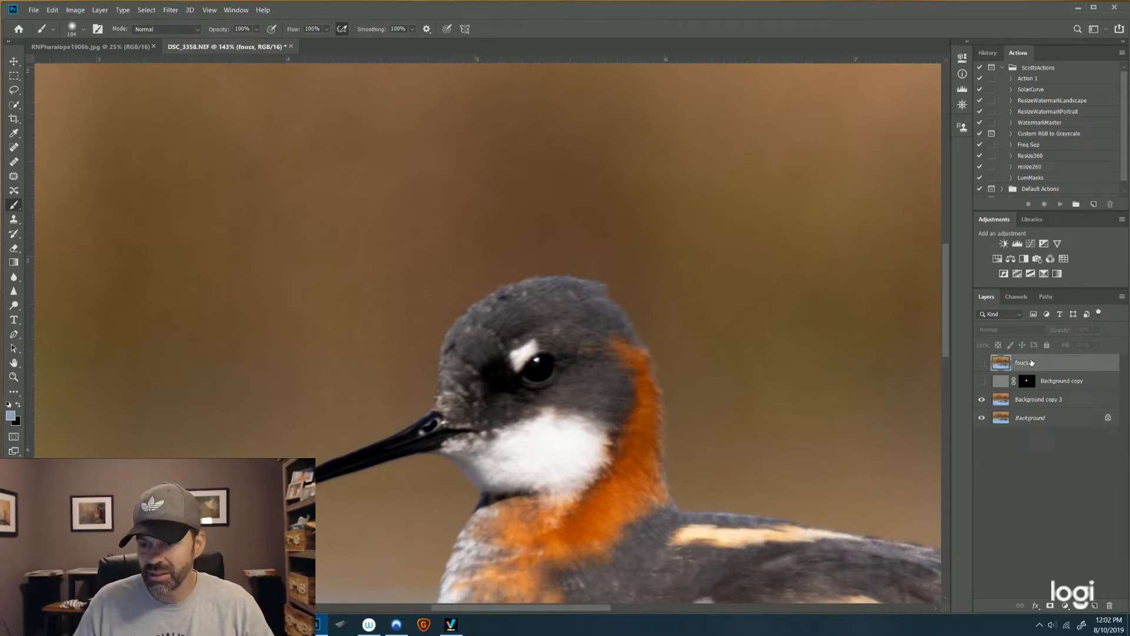
click(1060, 380)
text(standard)
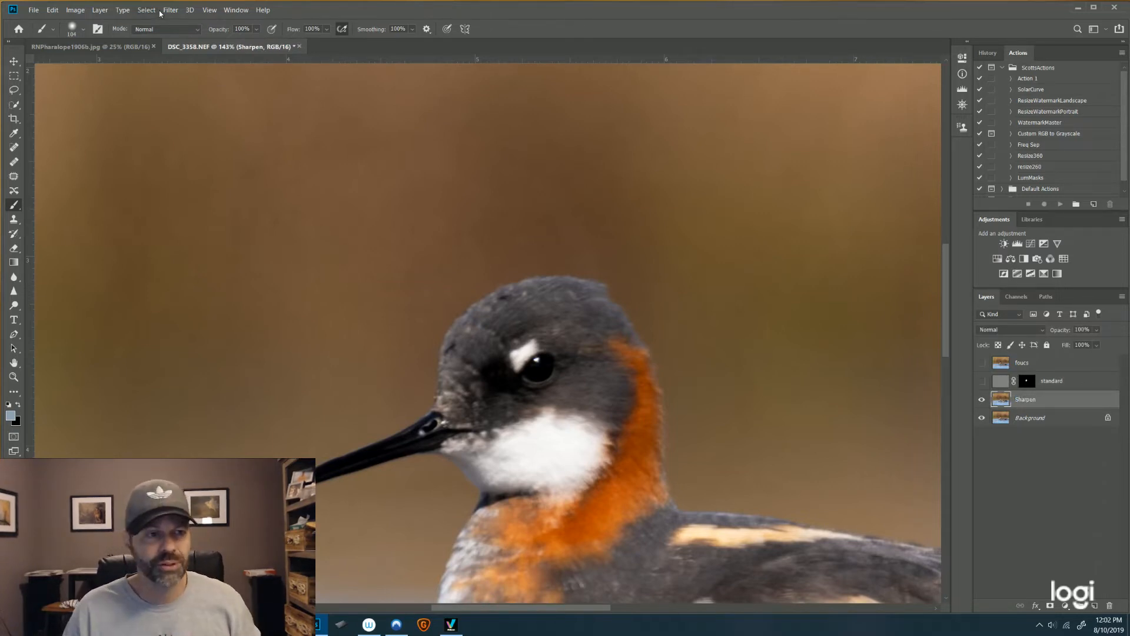
Launch Topaz Sharpen AI on the selected Sharpen layer from the Filter menu
click(170, 10)
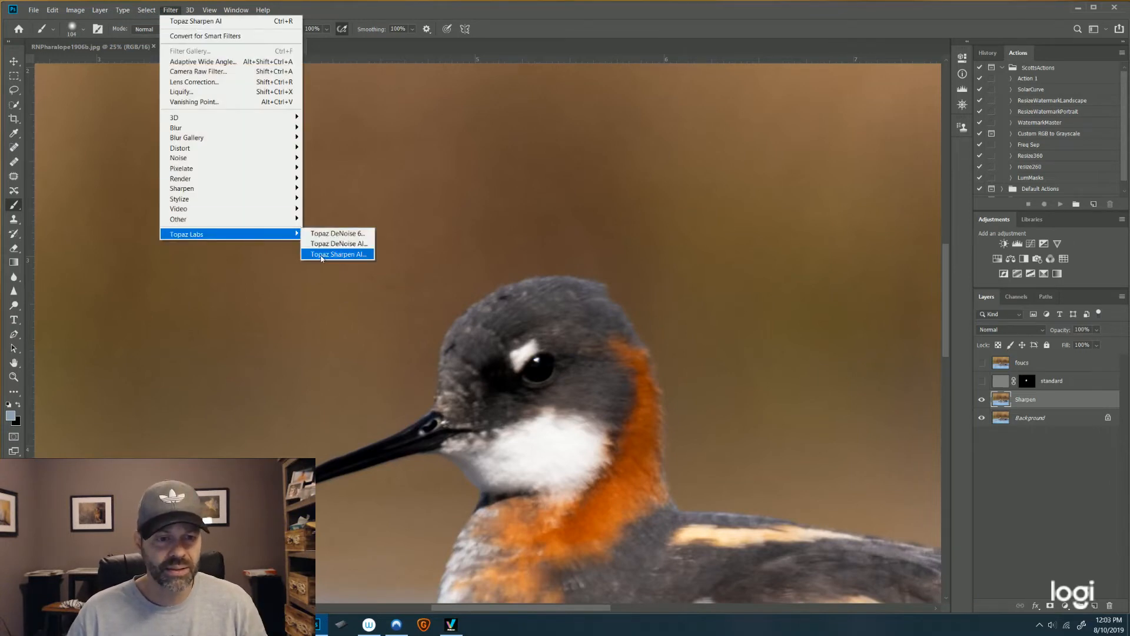
click(336, 254)
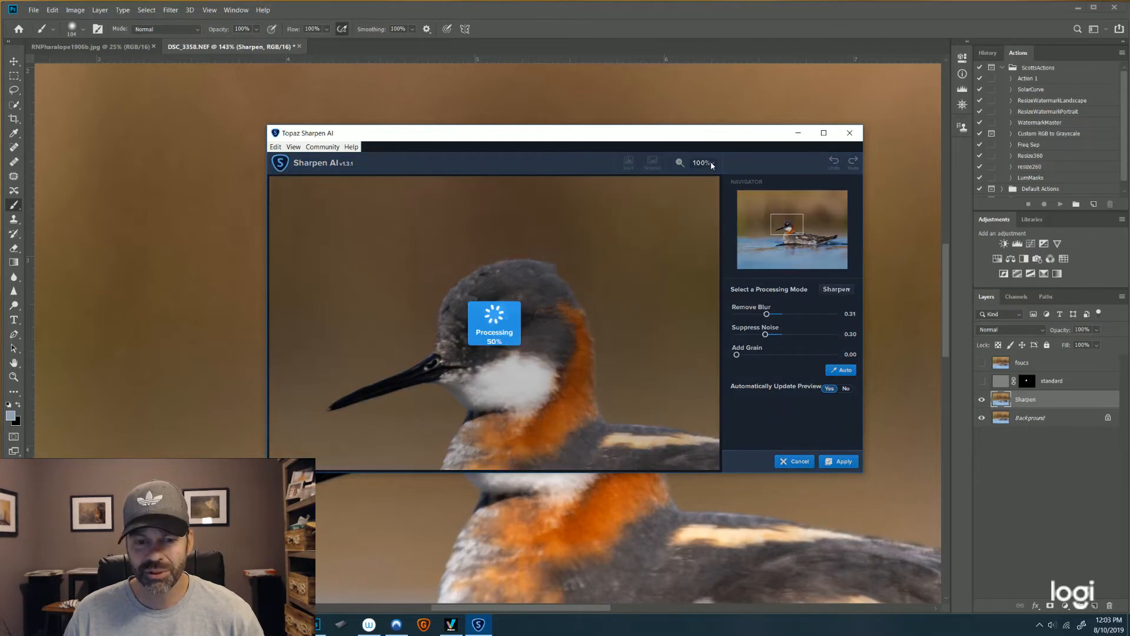
Magnify the Topaz Sharpen AI preview to 200% on the bird's head
click(701, 162)
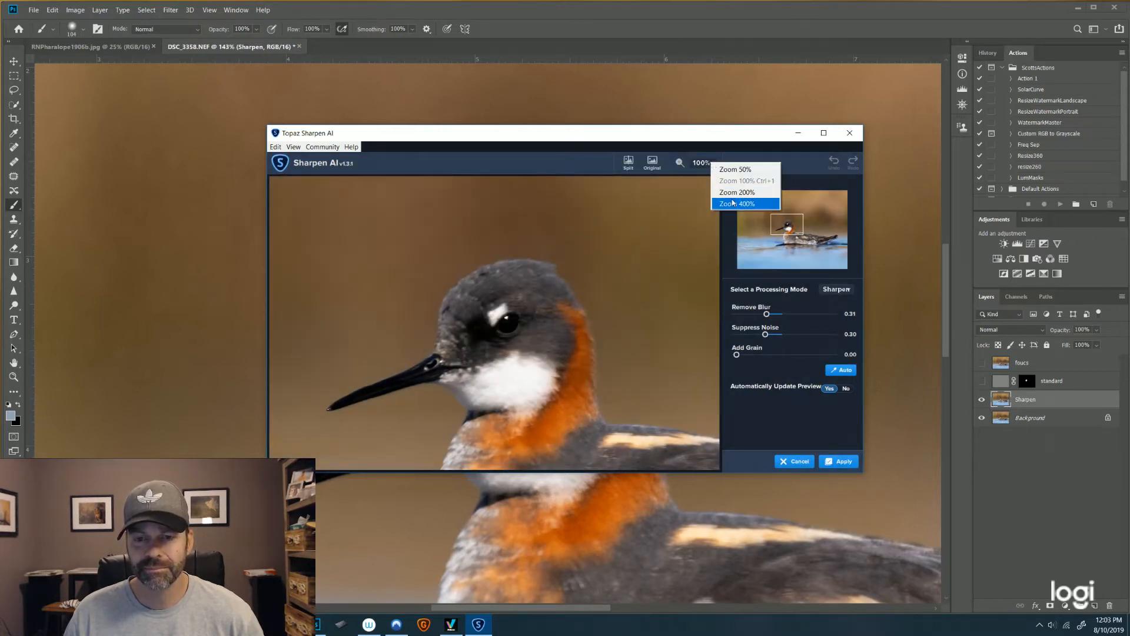
click(737, 191)
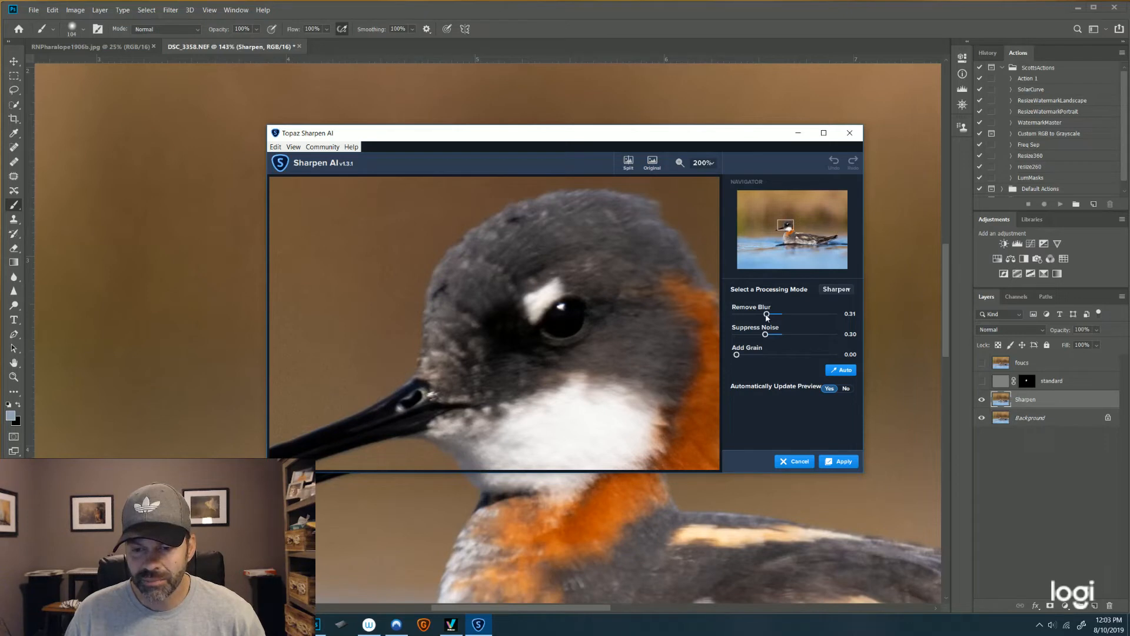
Raise Remove Blur near full and experiment with Add Grain, settling at a moderate level
drag(766, 314, 797, 313)
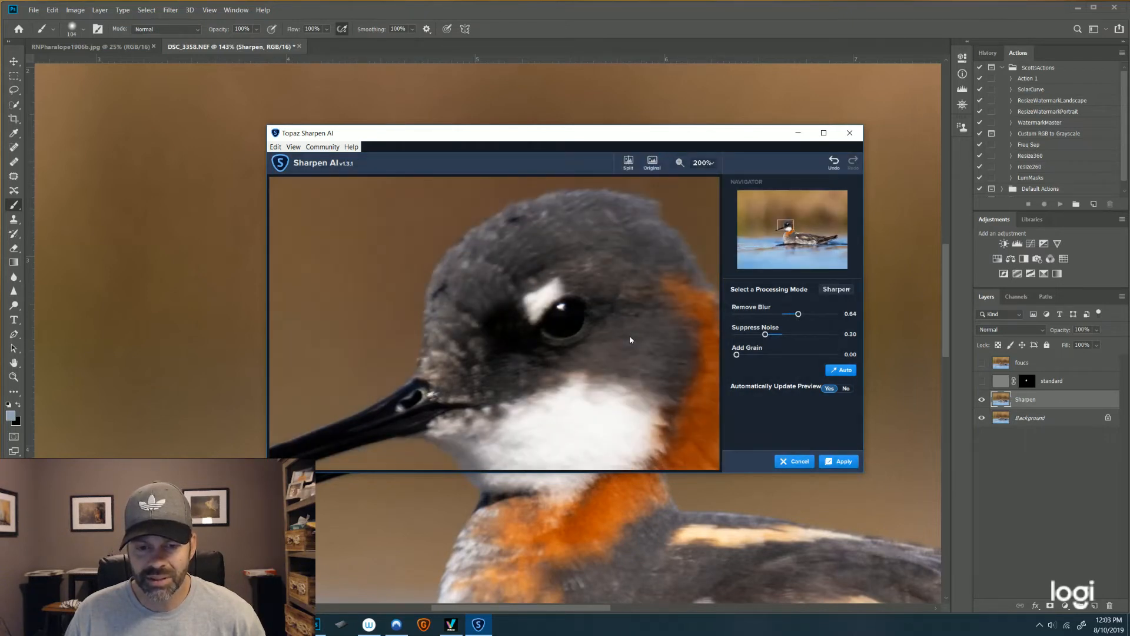
drag(797, 313, 826, 313)
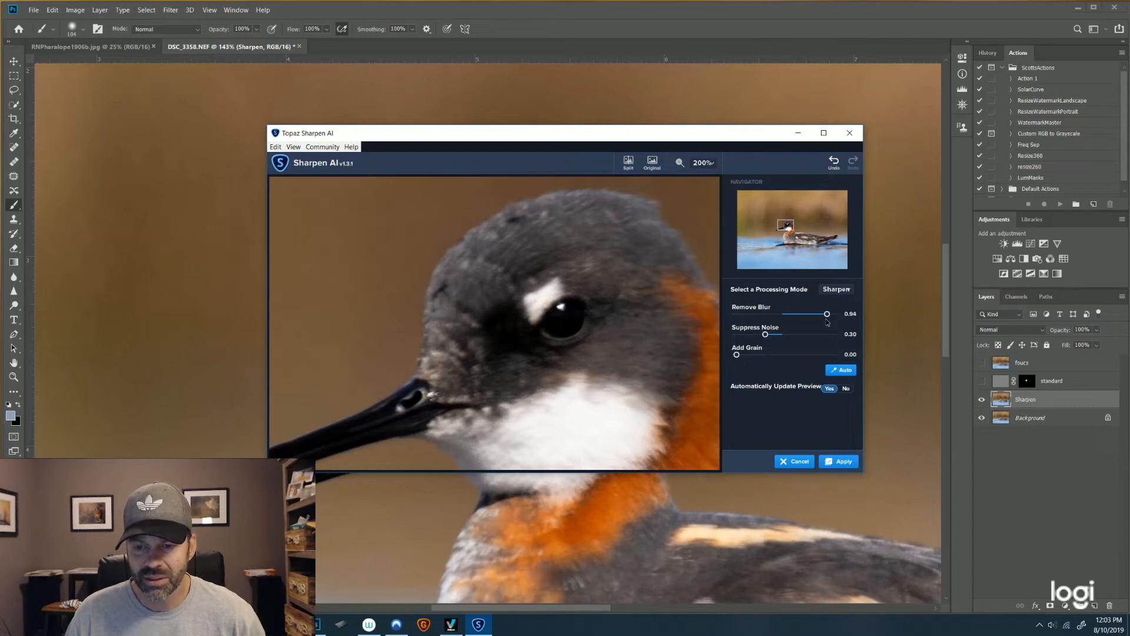
drag(826, 313, 823, 313)
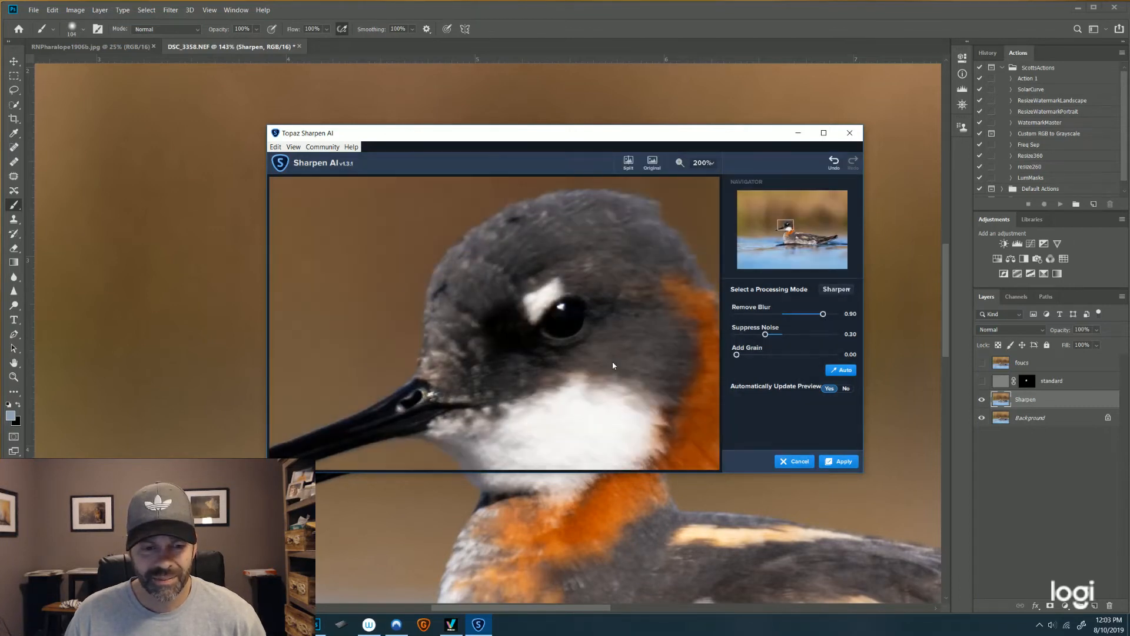
drag(737, 355, 743, 354)
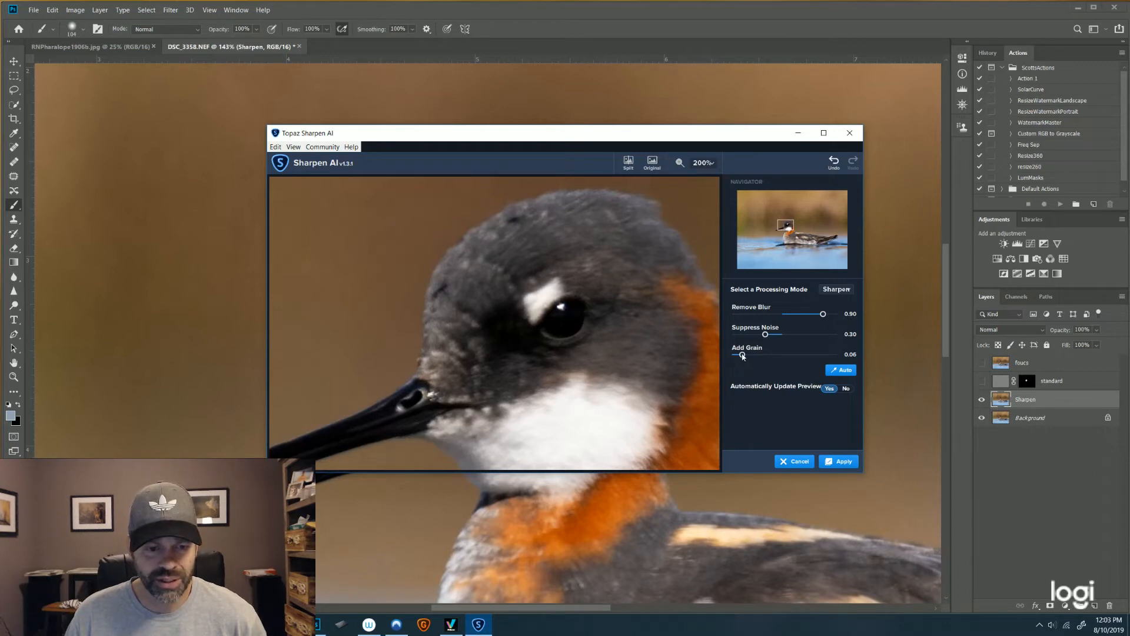
drag(739, 355, 777, 355)
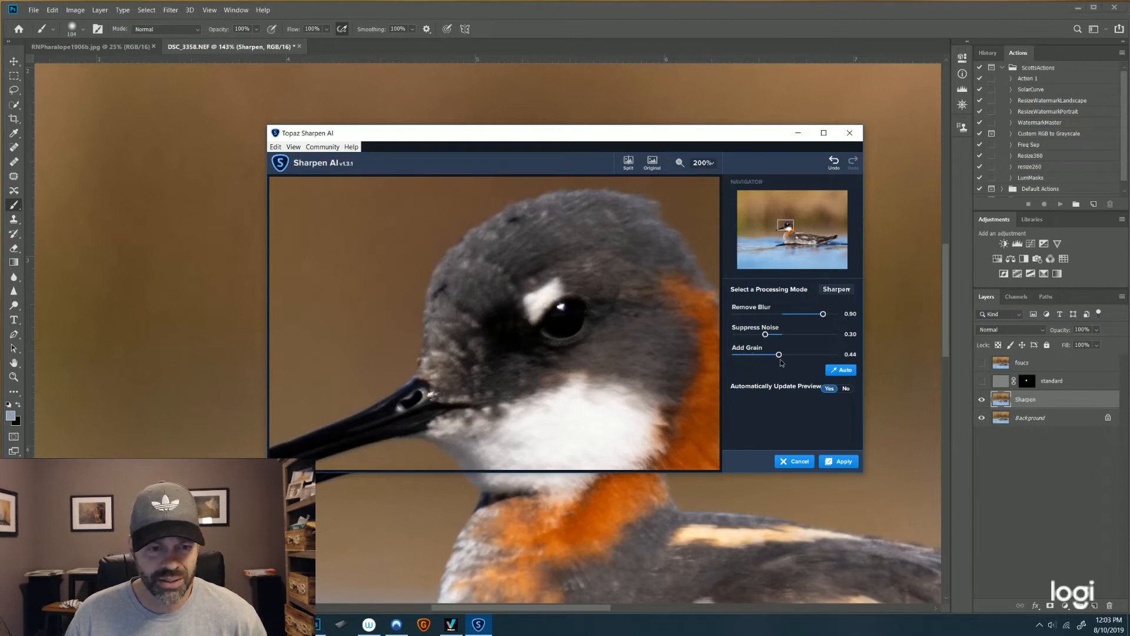
drag(778, 354, 775, 355)
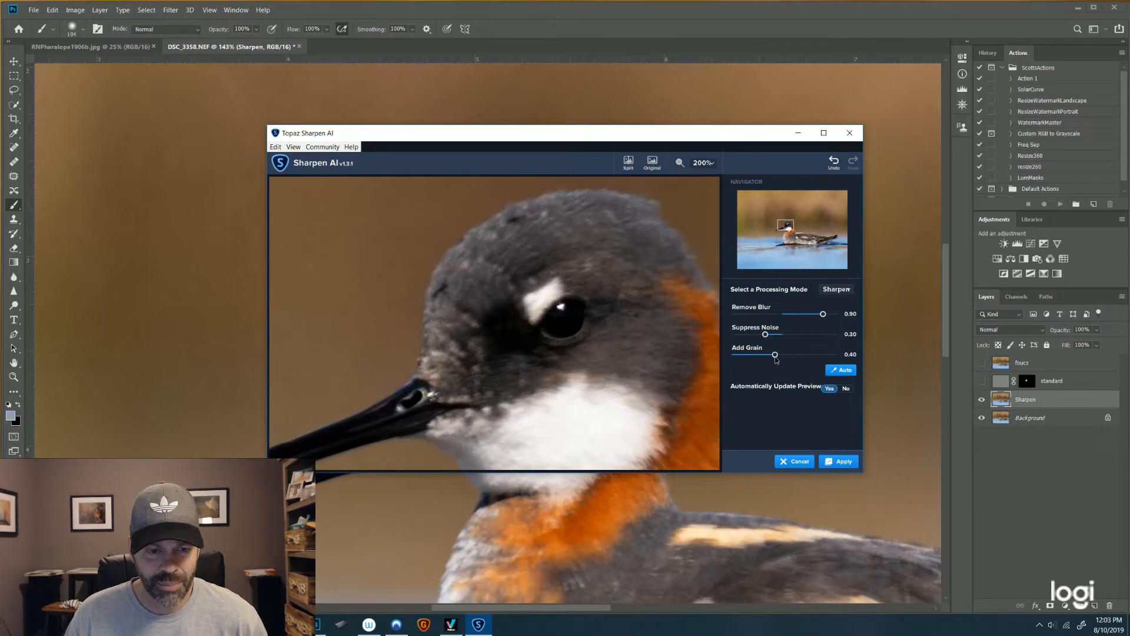
drag(775, 354, 772, 354)
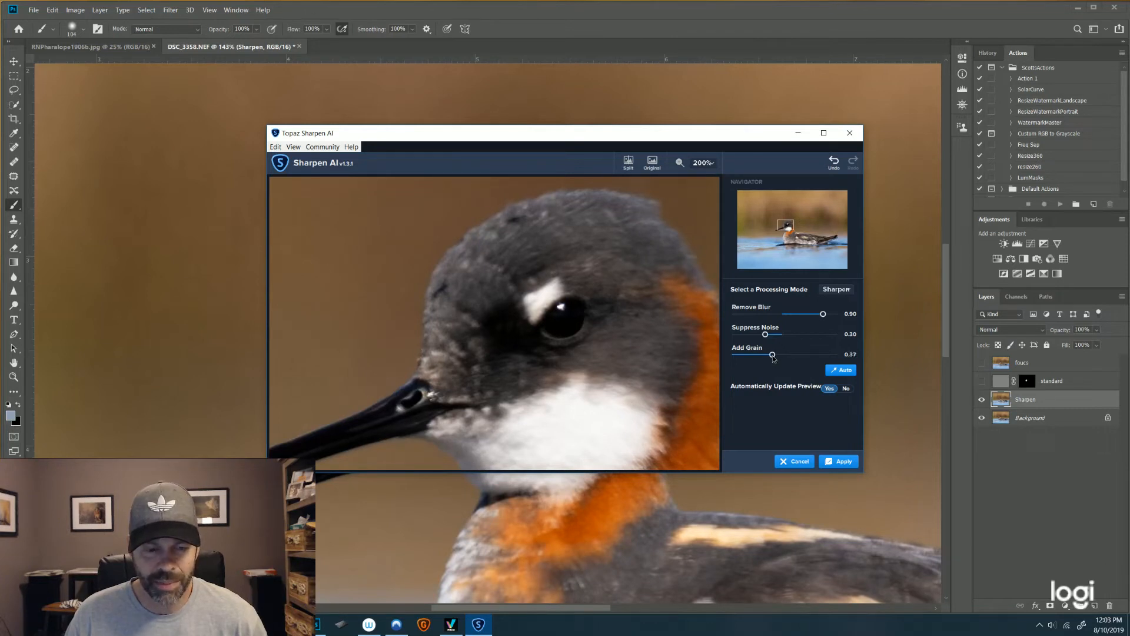
drag(772, 354, 832, 354)
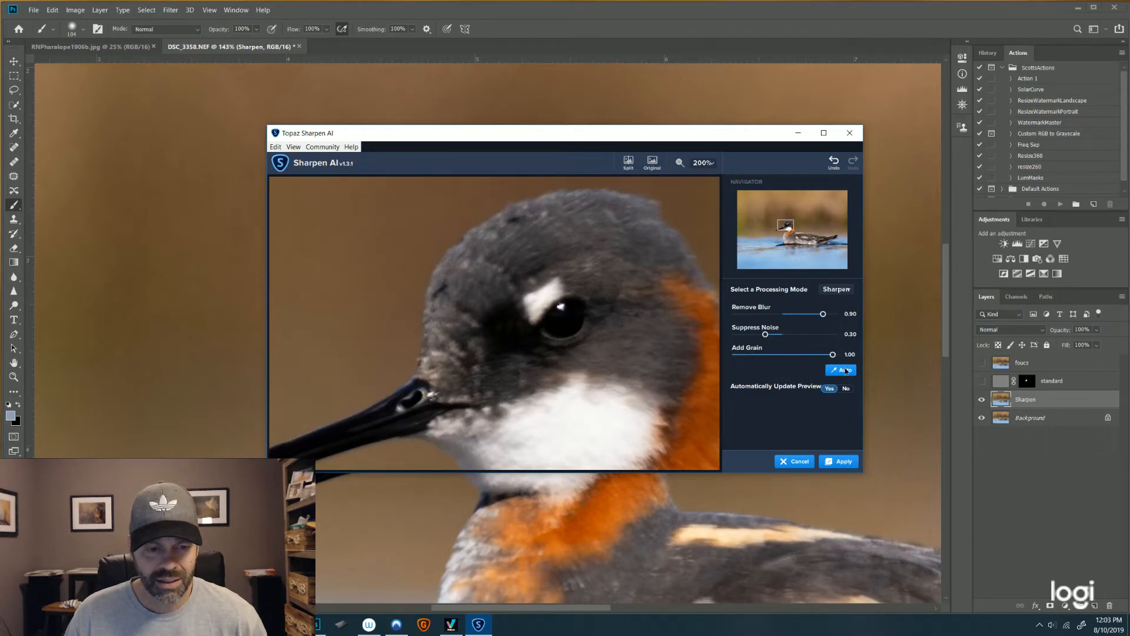
drag(833, 354, 776, 355)
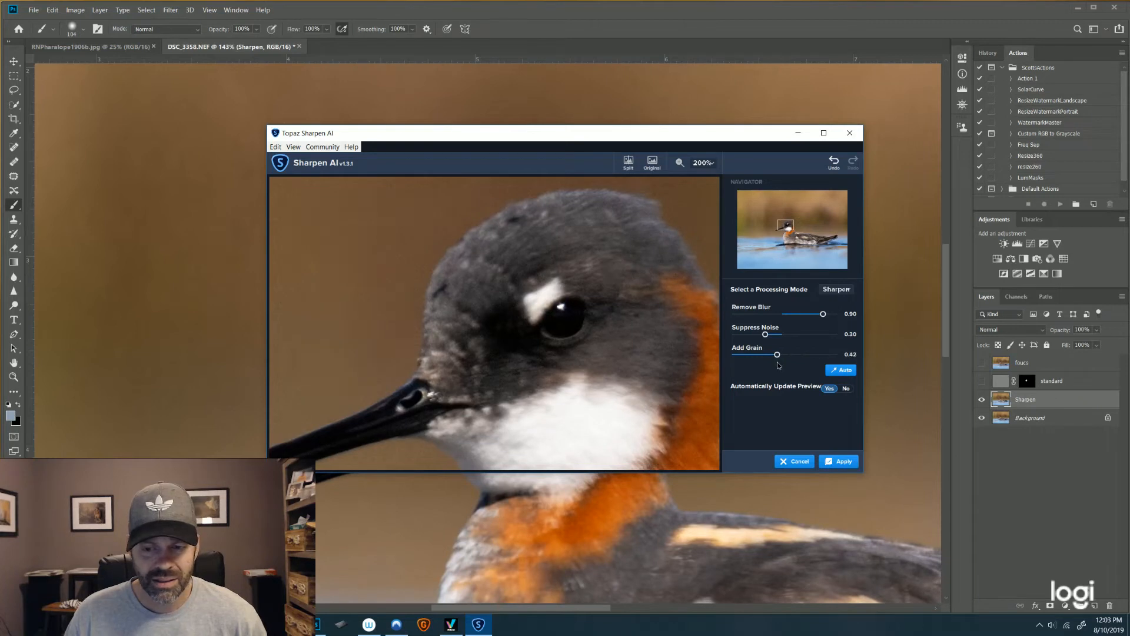
drag(776, 355, 771, 355)
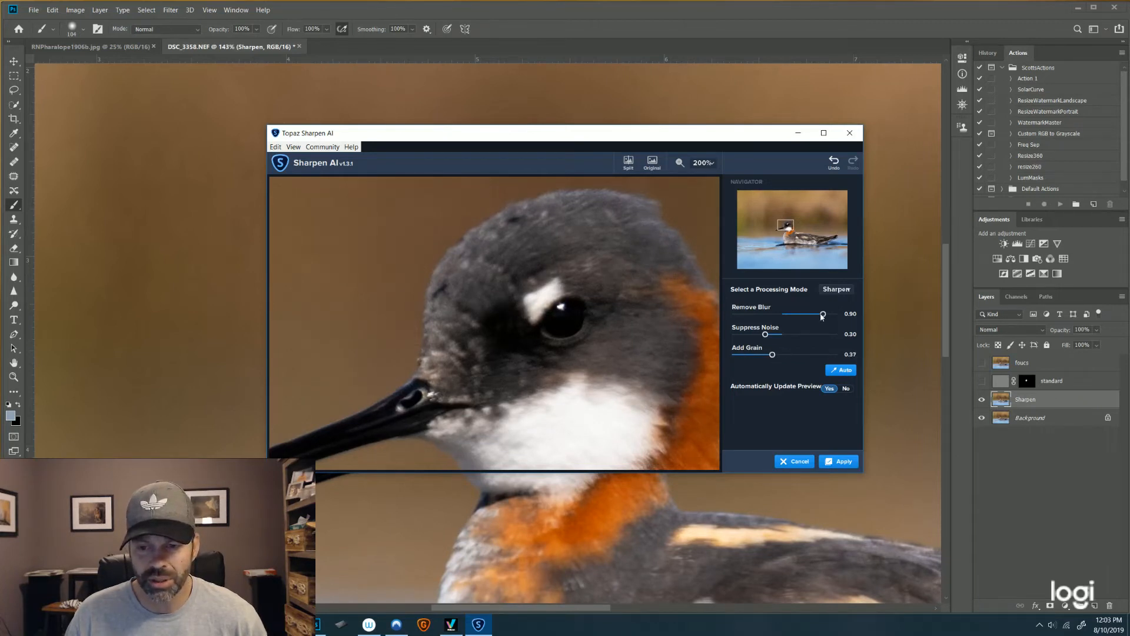
Finalize Remove Blur 1.00, Suppress Noise 0.18, Add Grain 0.27, and apply to the layer
drag(823, 313, 833, 313)
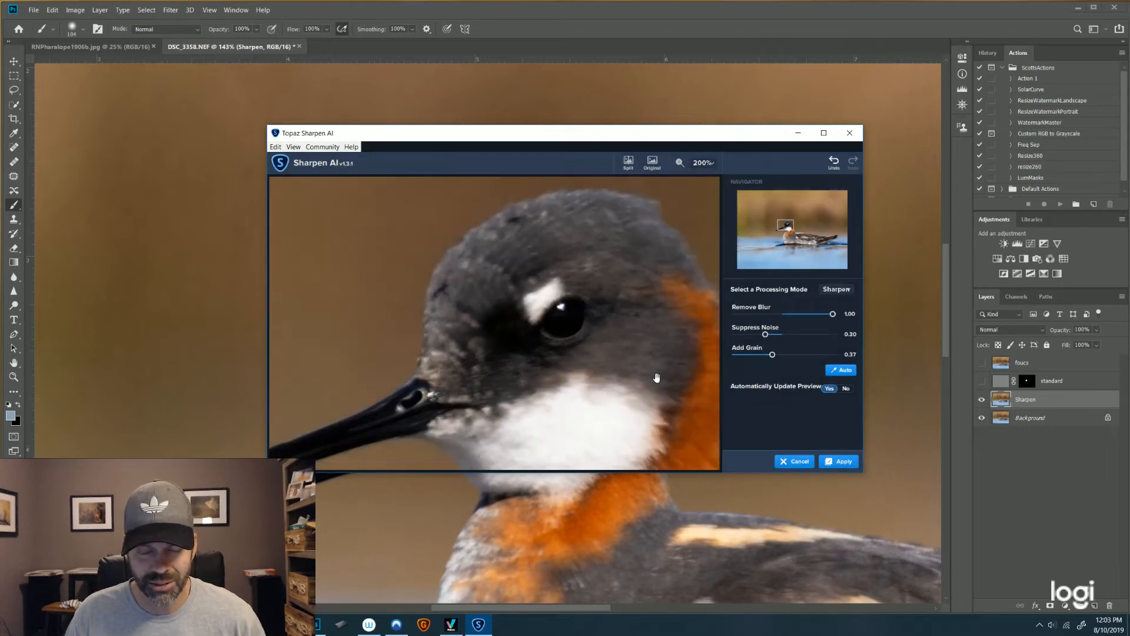
mouse_move(747, 367)
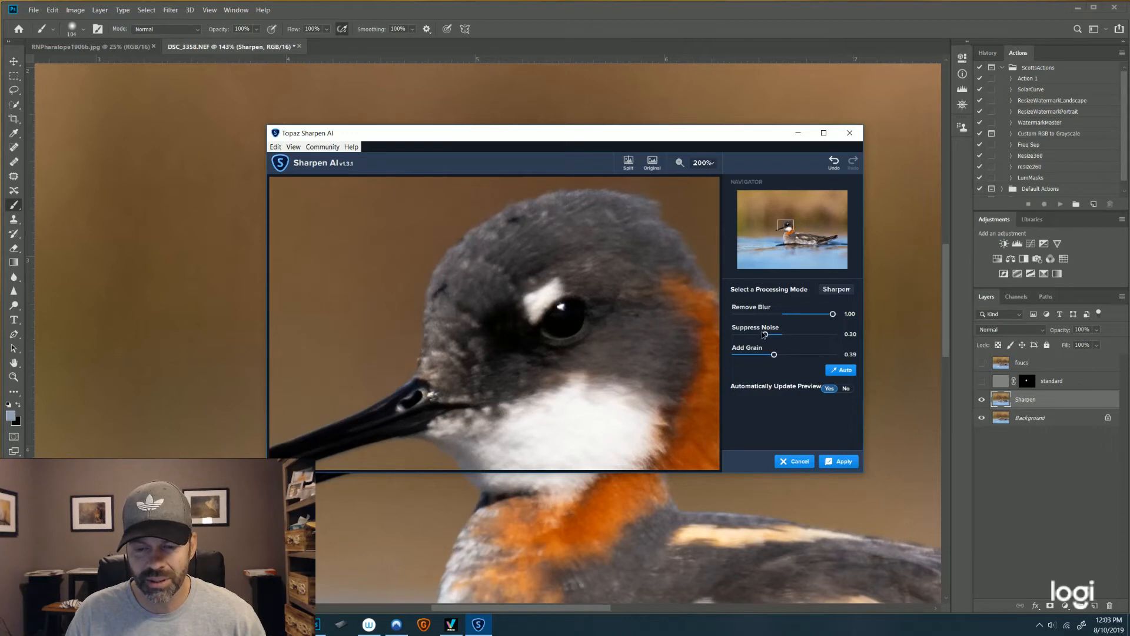
drag(765, 334, 754, 335)
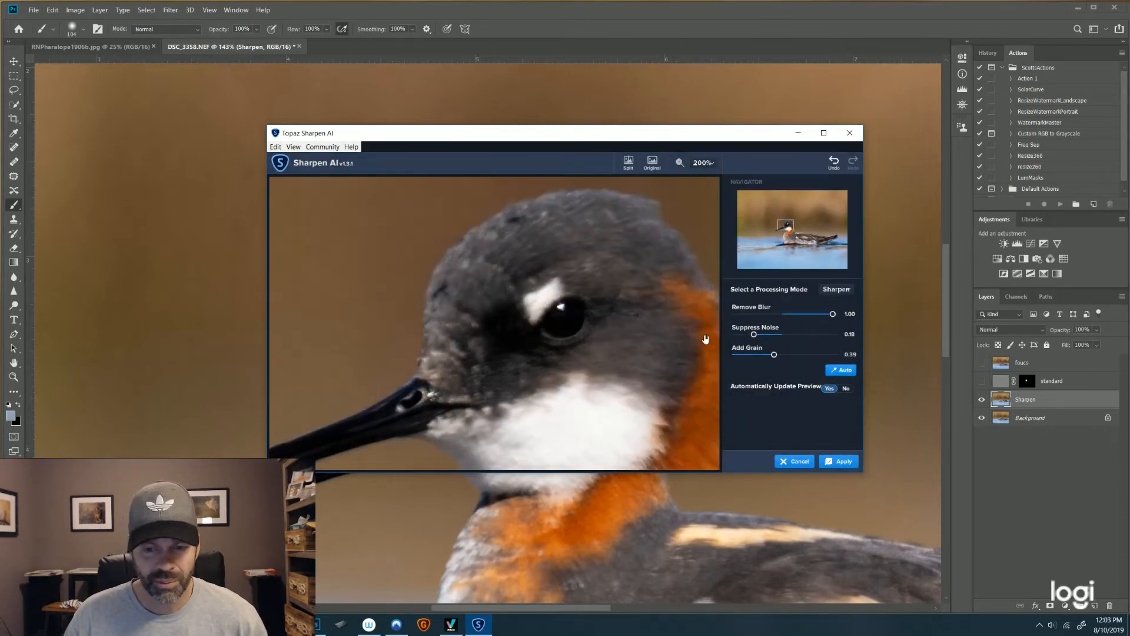
drag(782, 354, 771, 354)
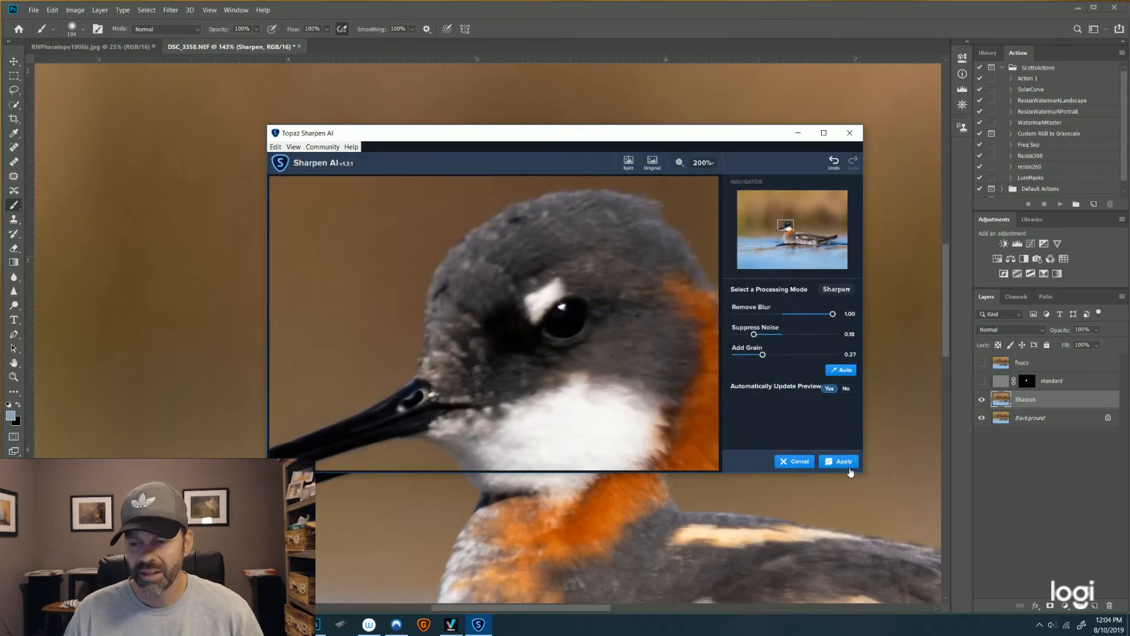
click(843, 461)
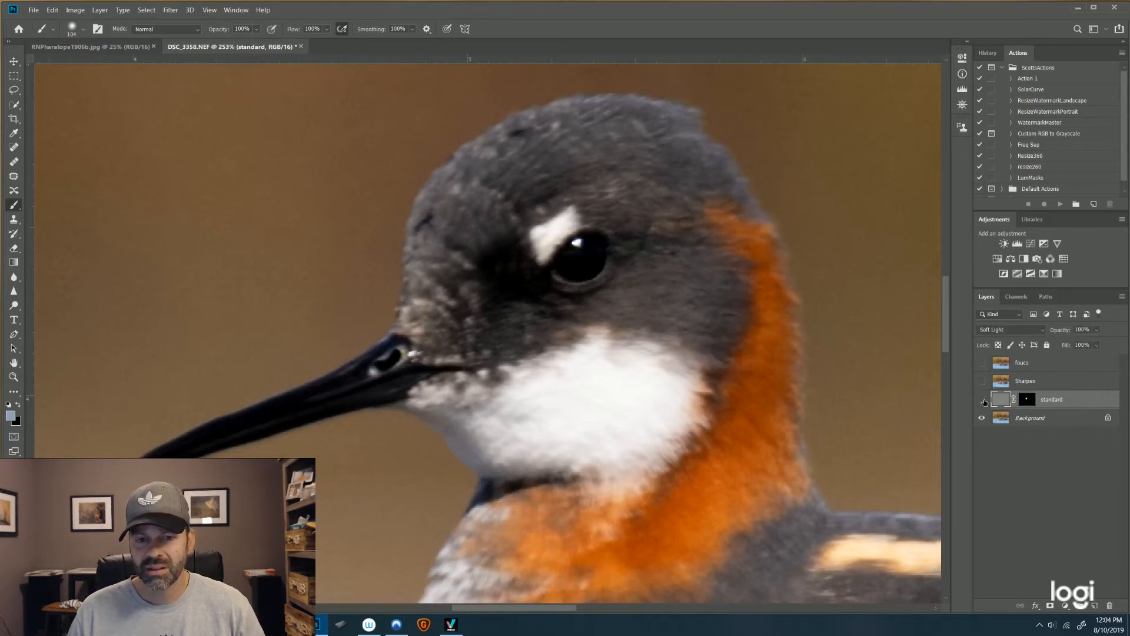
Toggle the standard layer twice, then hide the Sharpen layer to view standard sharpening alone
click(982, 403)
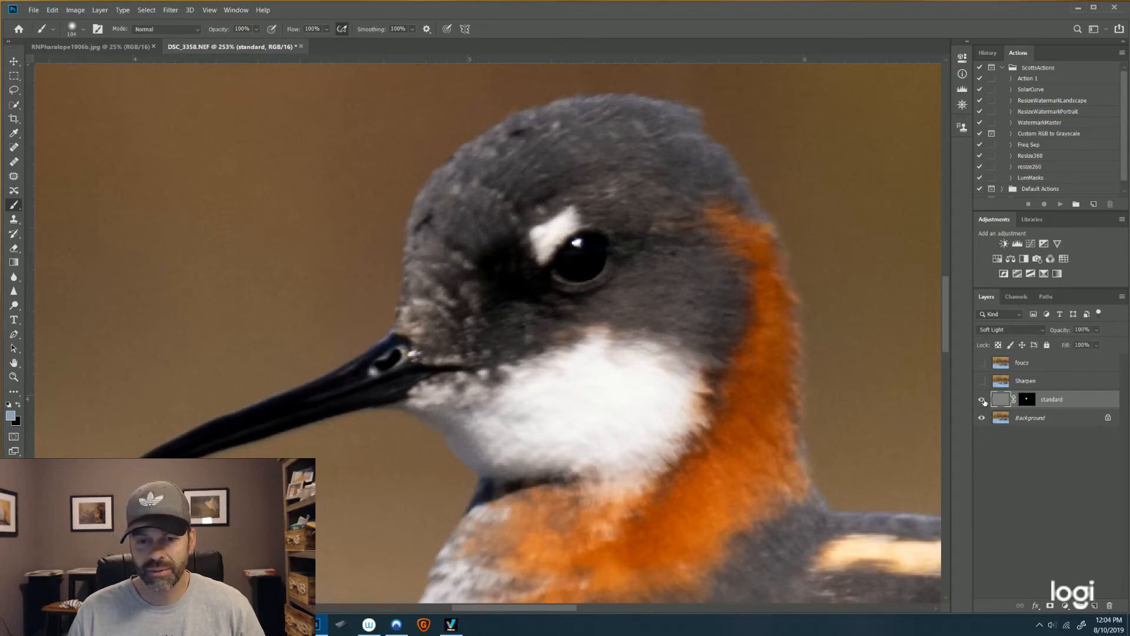
click(981, 399)
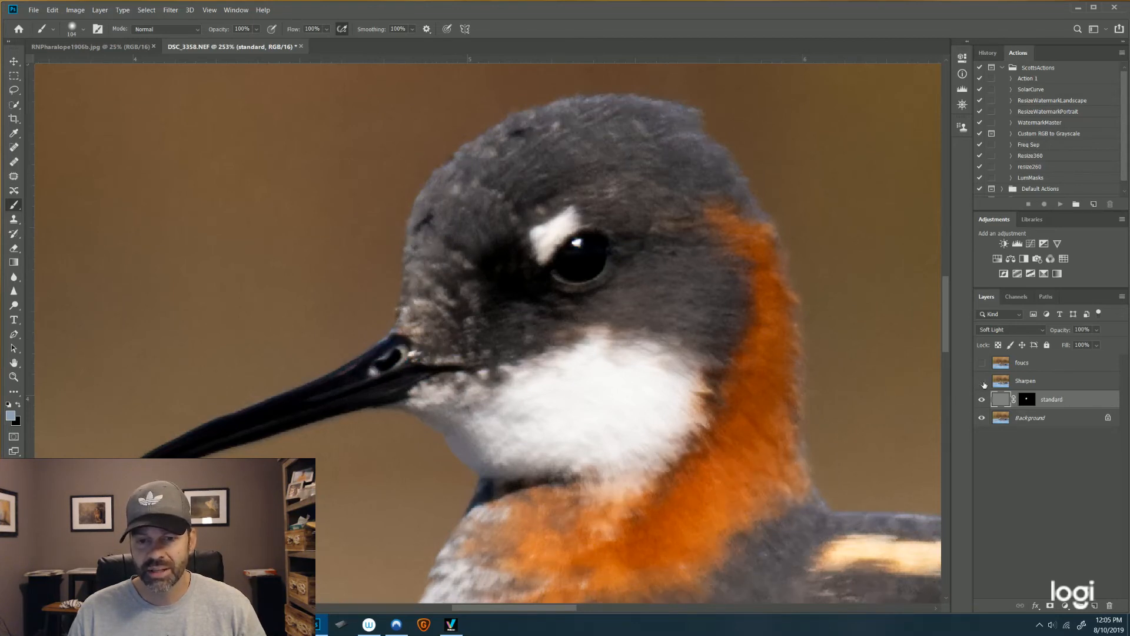
click(981, 399)
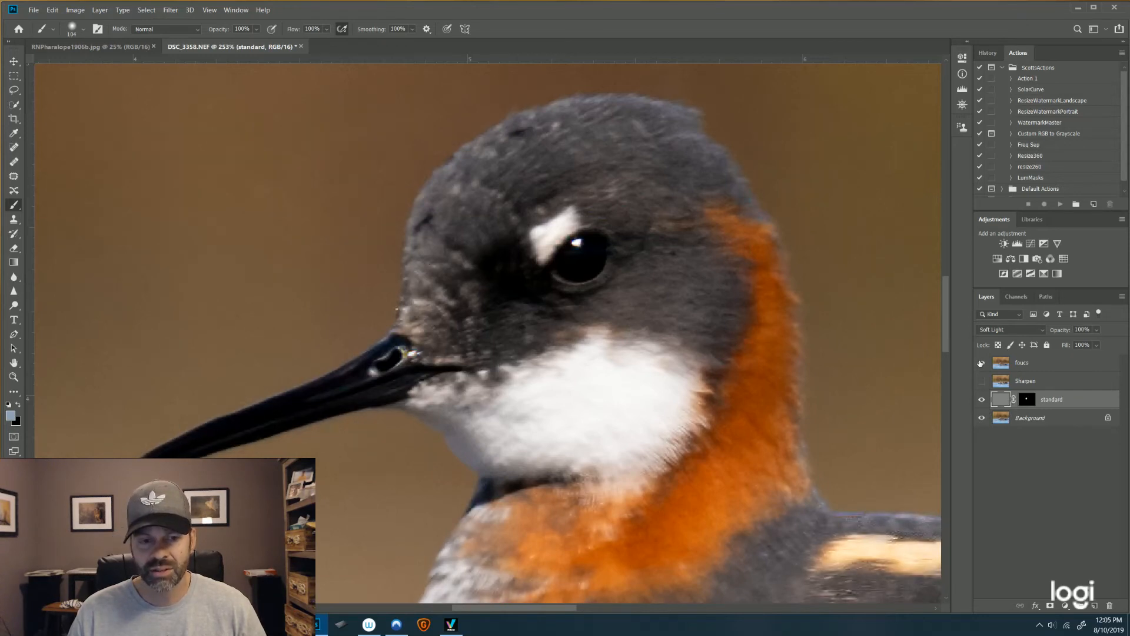
mouse_move(981, 363)
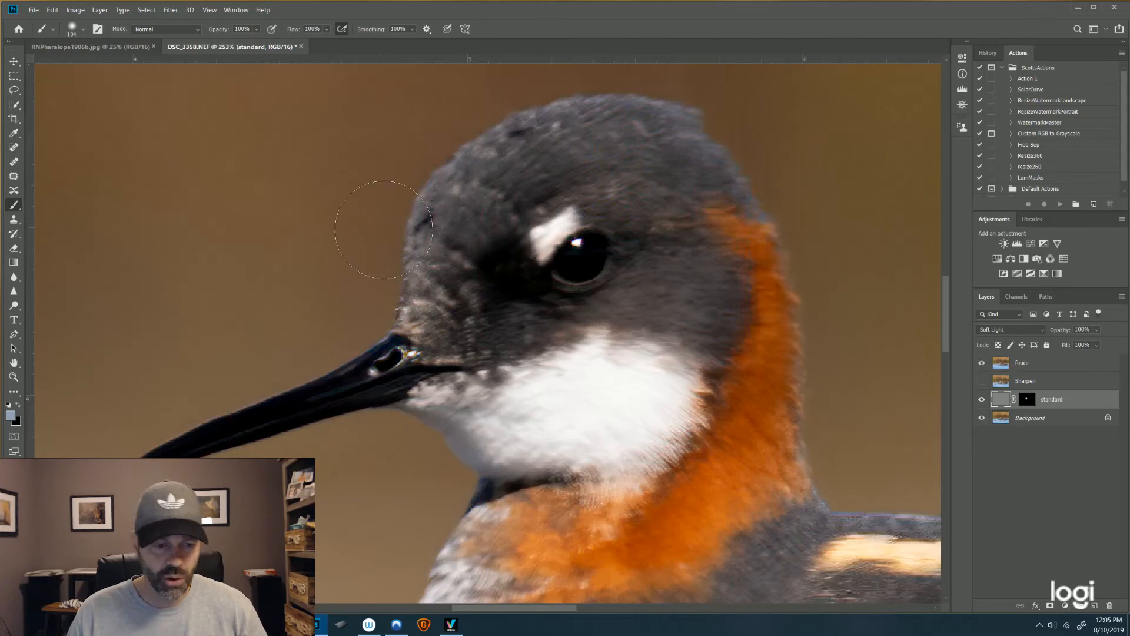
mouse_move(378, 329)
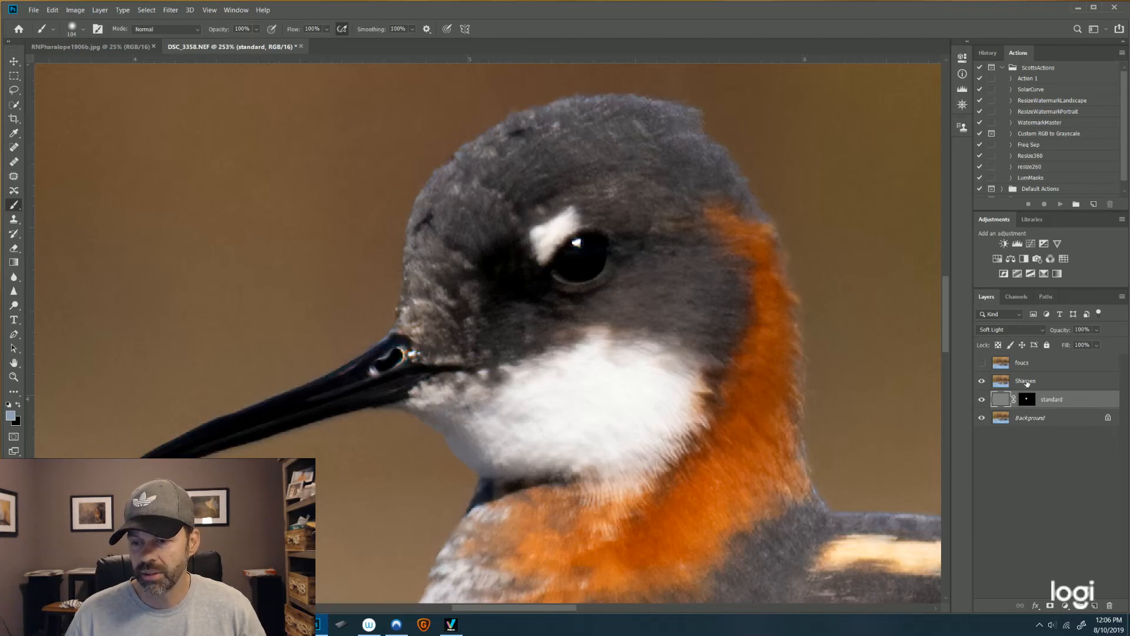
Toggle the focus layer on and back off to compare its result on the bird's head
click(981, 361)
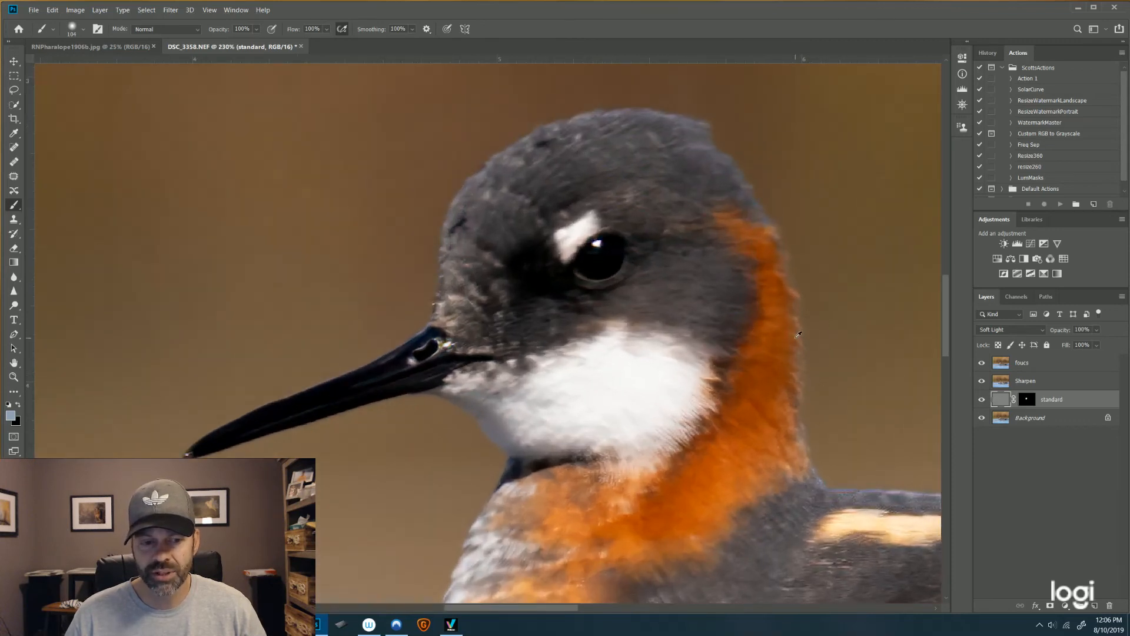
click(981, 361)
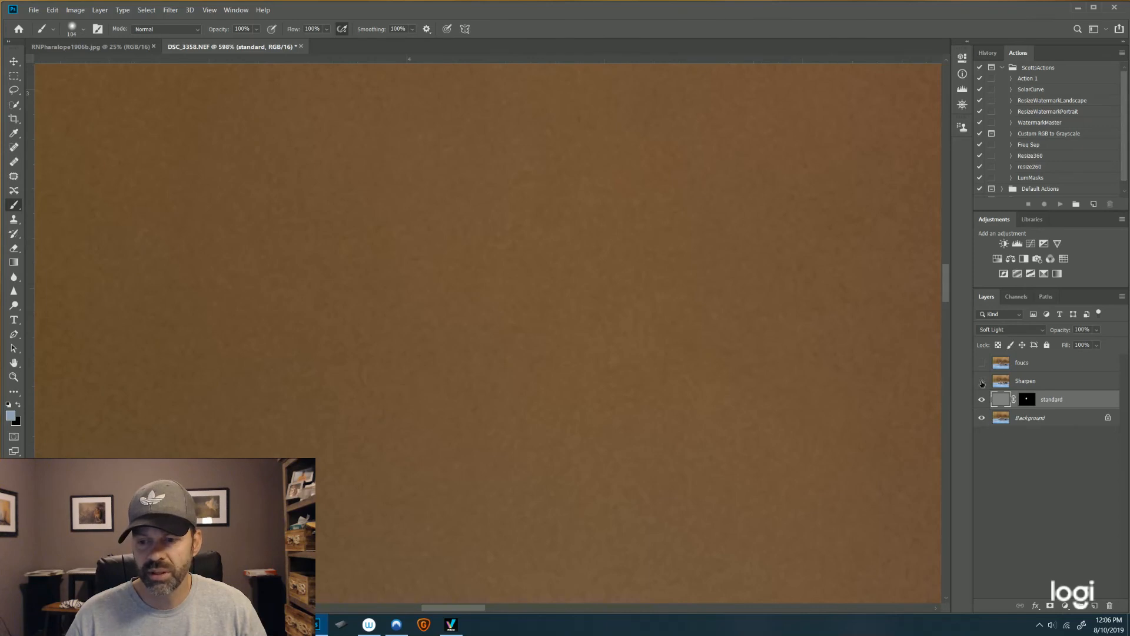
mouse_move(698, 367)
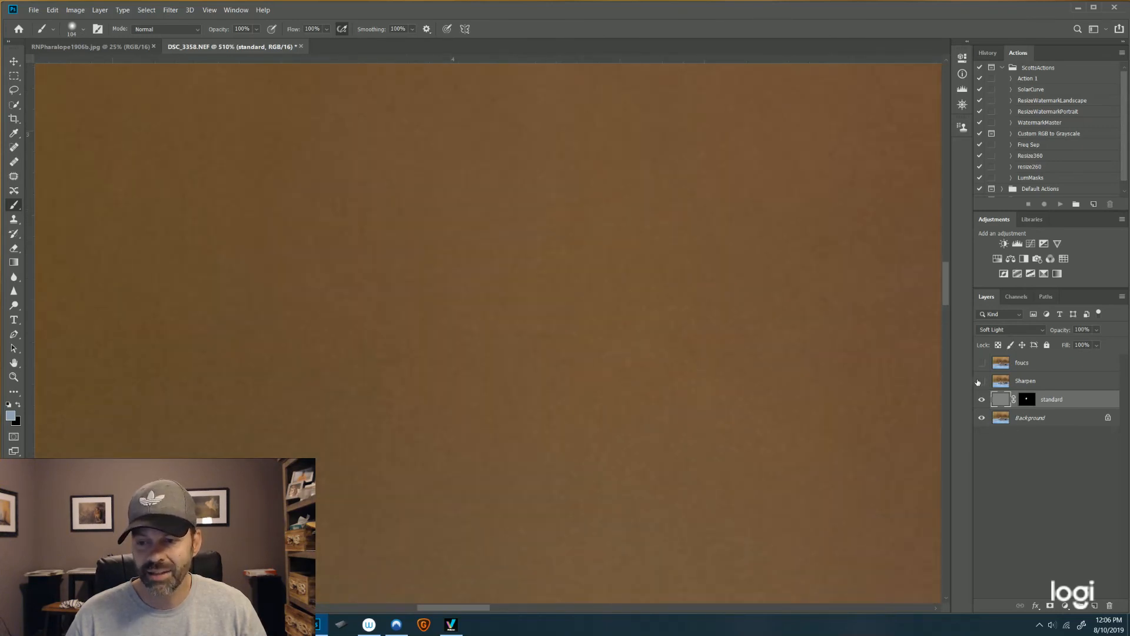
Show the Sharpen layer again to judge grain in the brown background
click(980, 361)
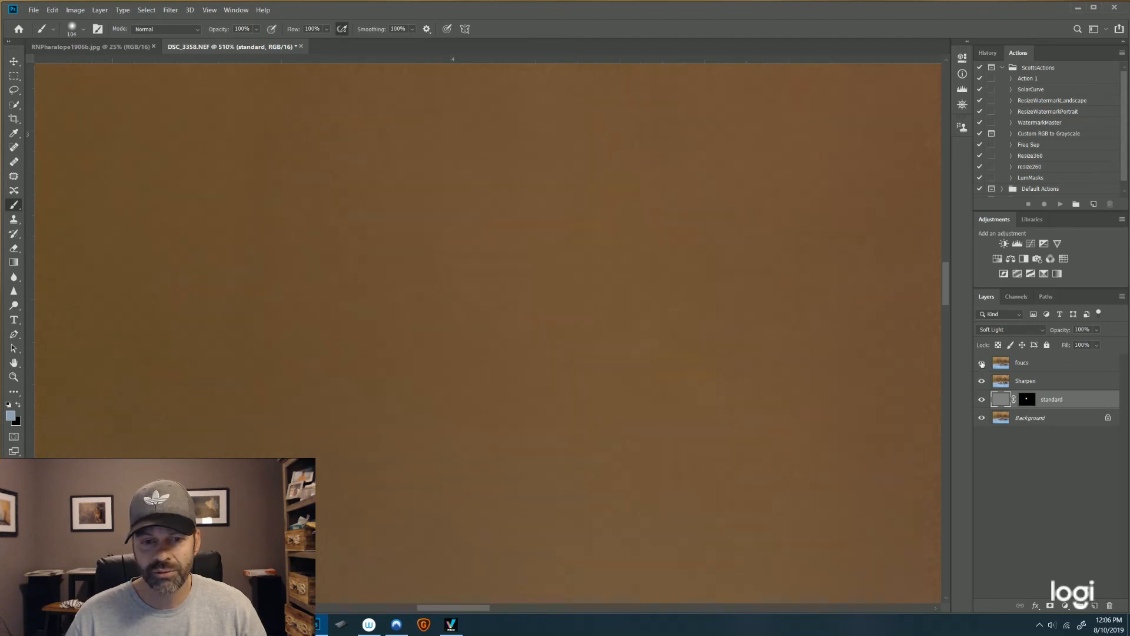